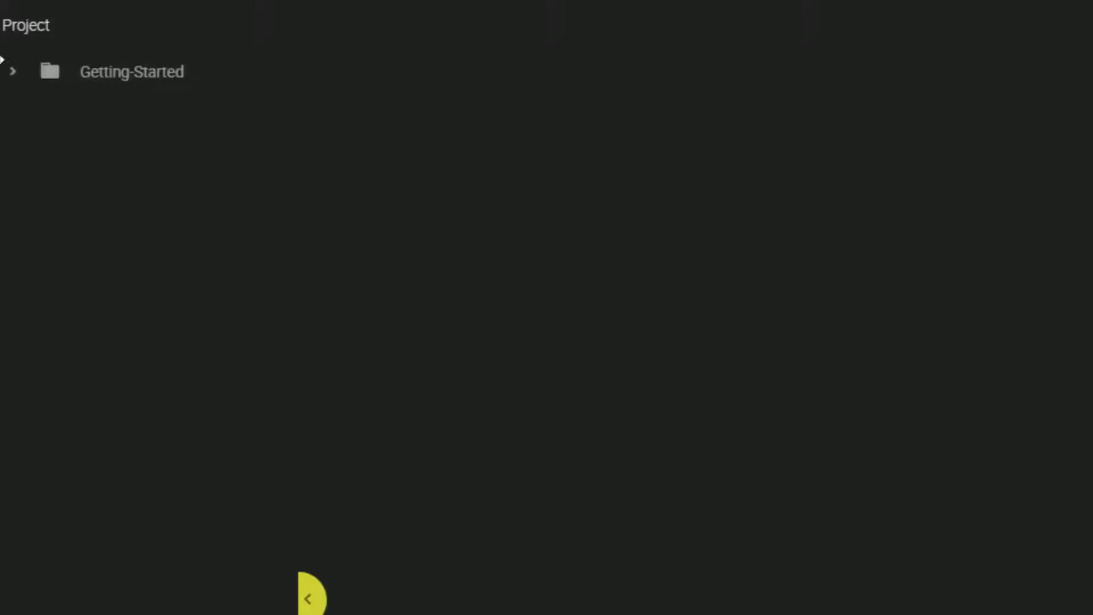
mouse_move(149, 77)
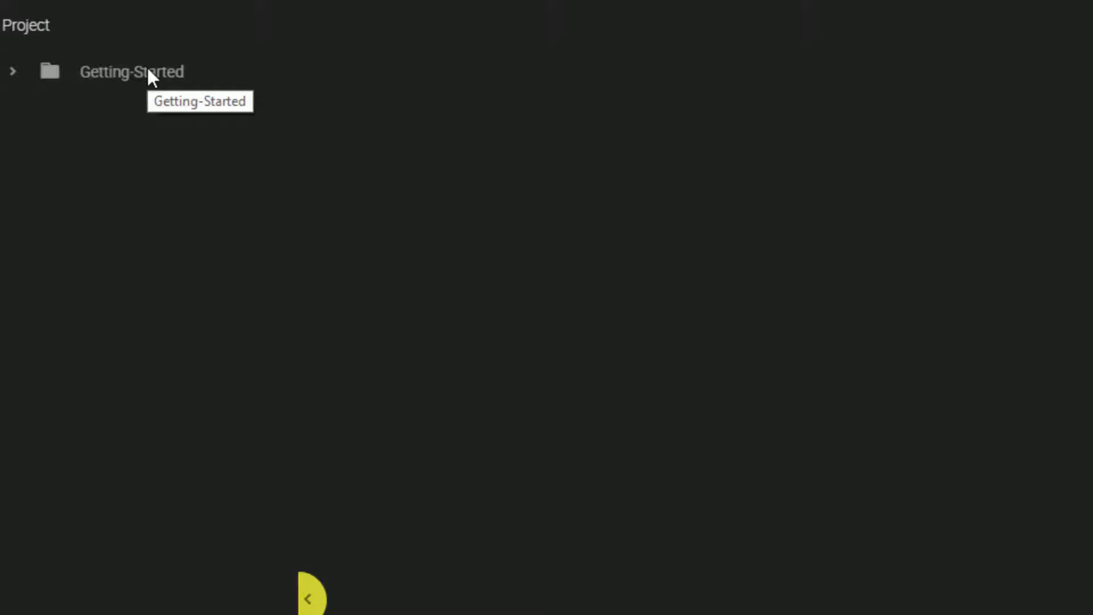
In manifest.json, add an engines object requiring "arangodb": "^3.0.0"
click(131, 71)
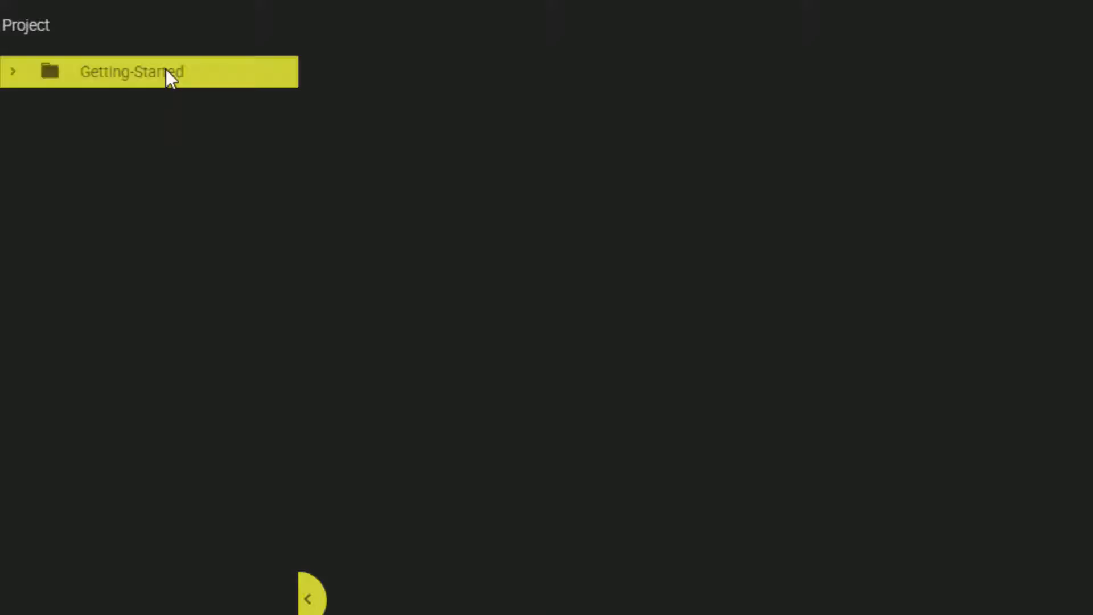
click(132, 71)
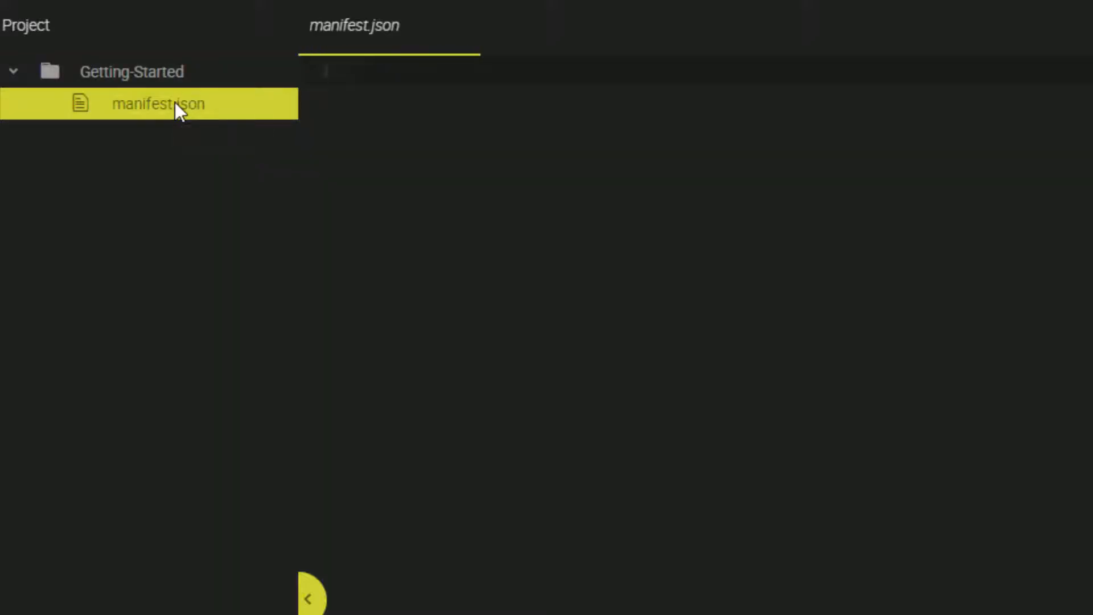
mouse_move(220, 111)
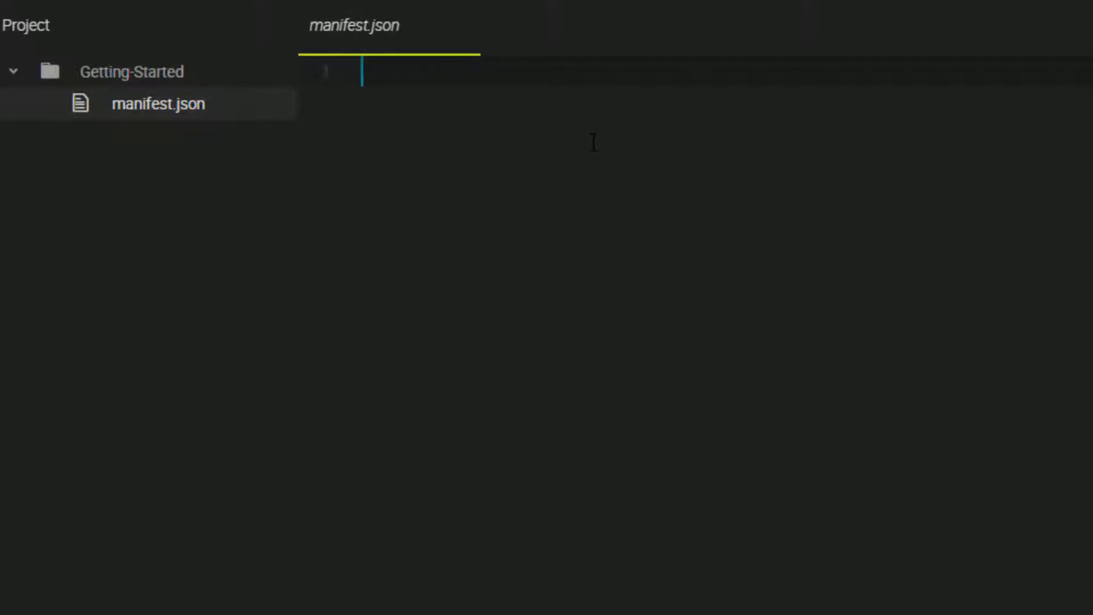
text({)
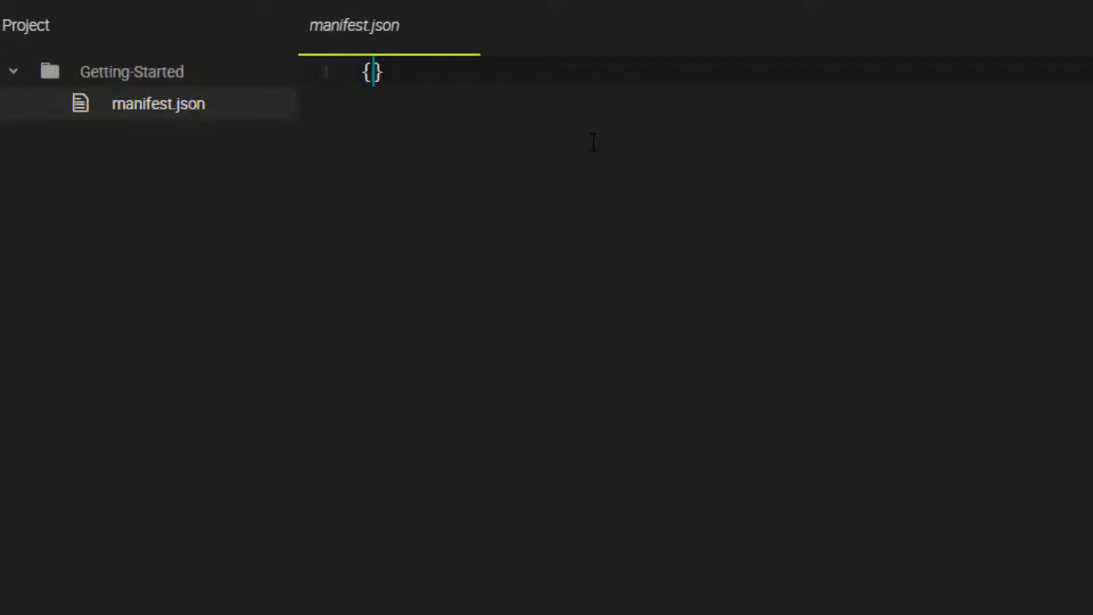
text("en")
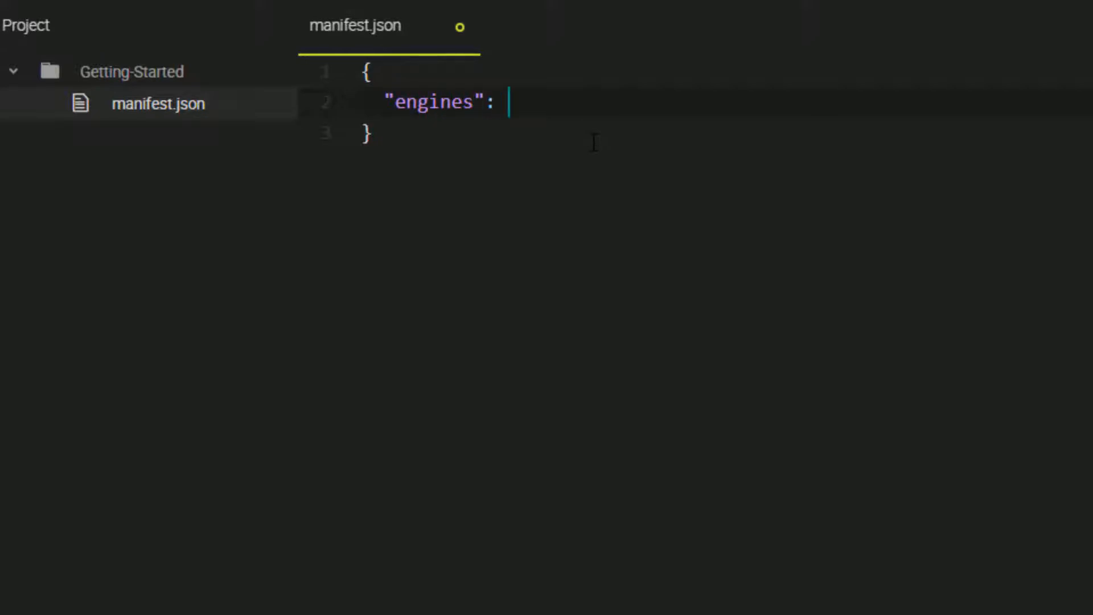
text({)
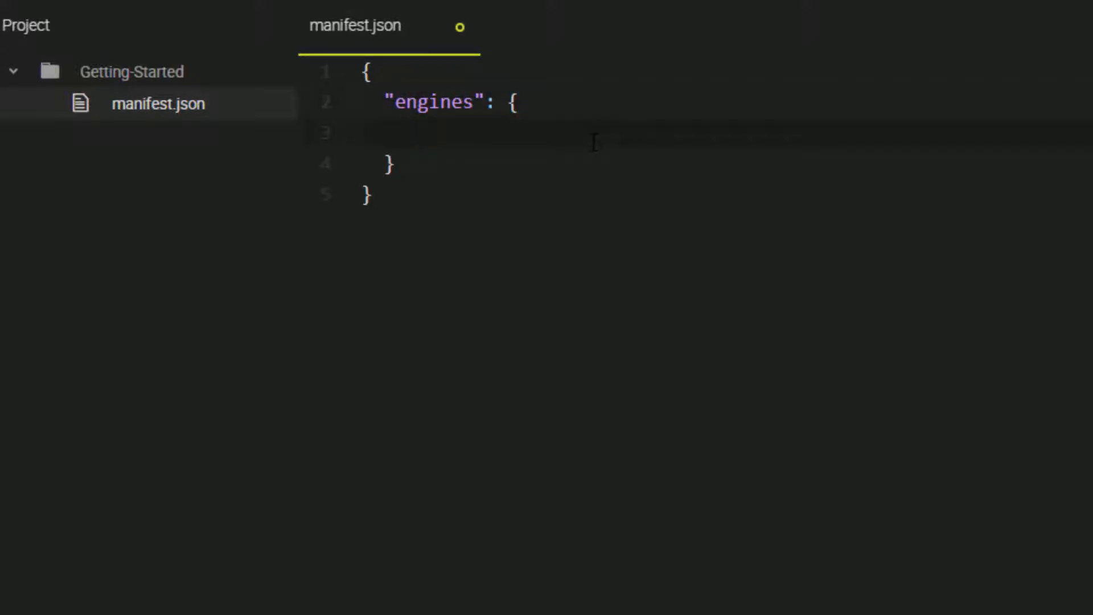
text("arangodb")
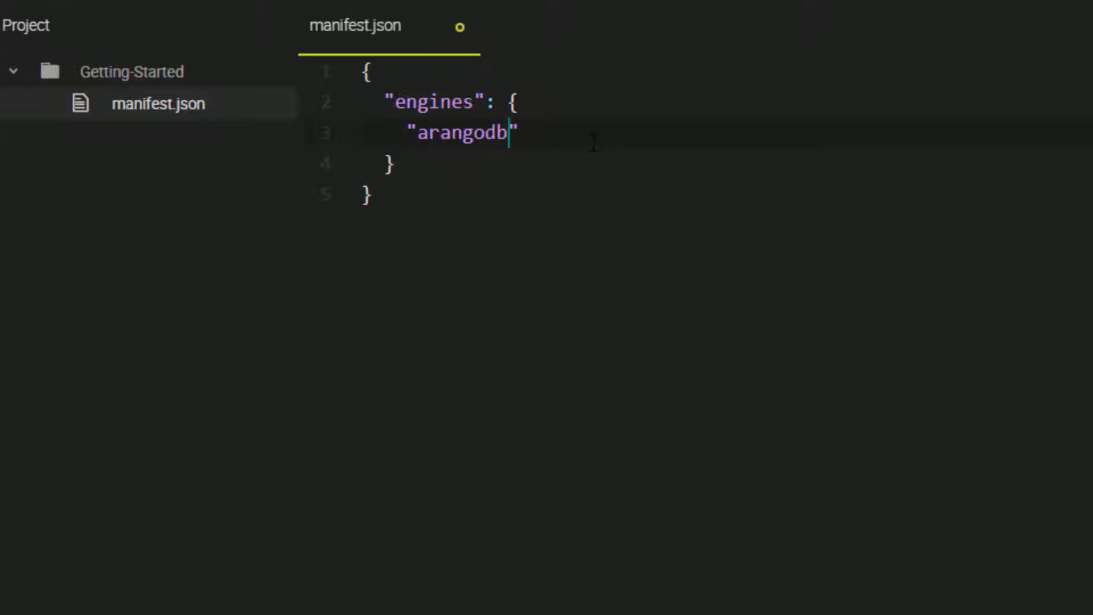
text(:)
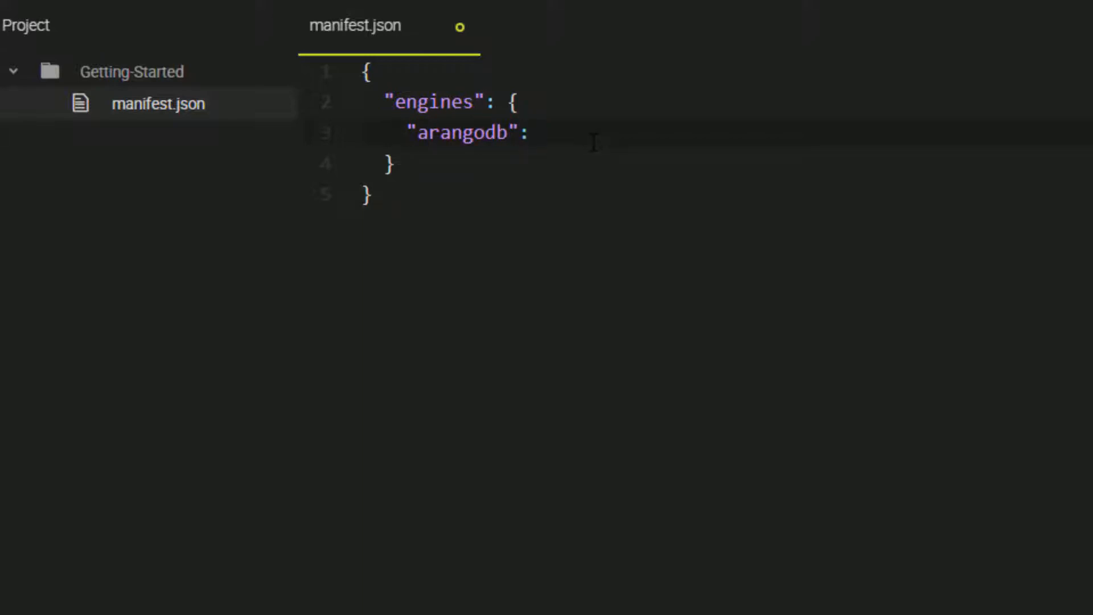
text("")
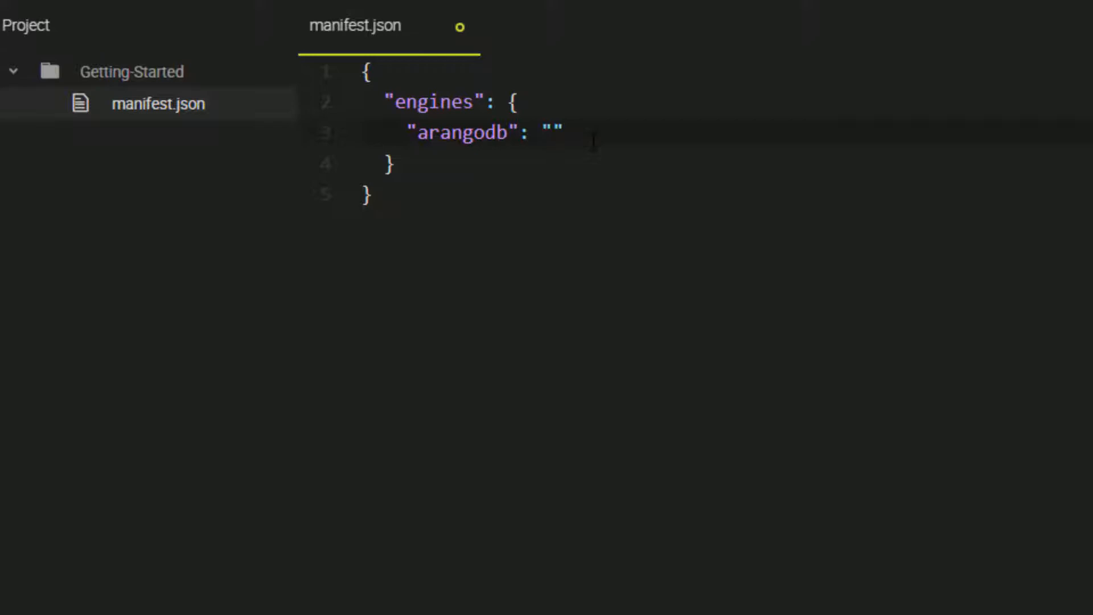
text(^3.0)
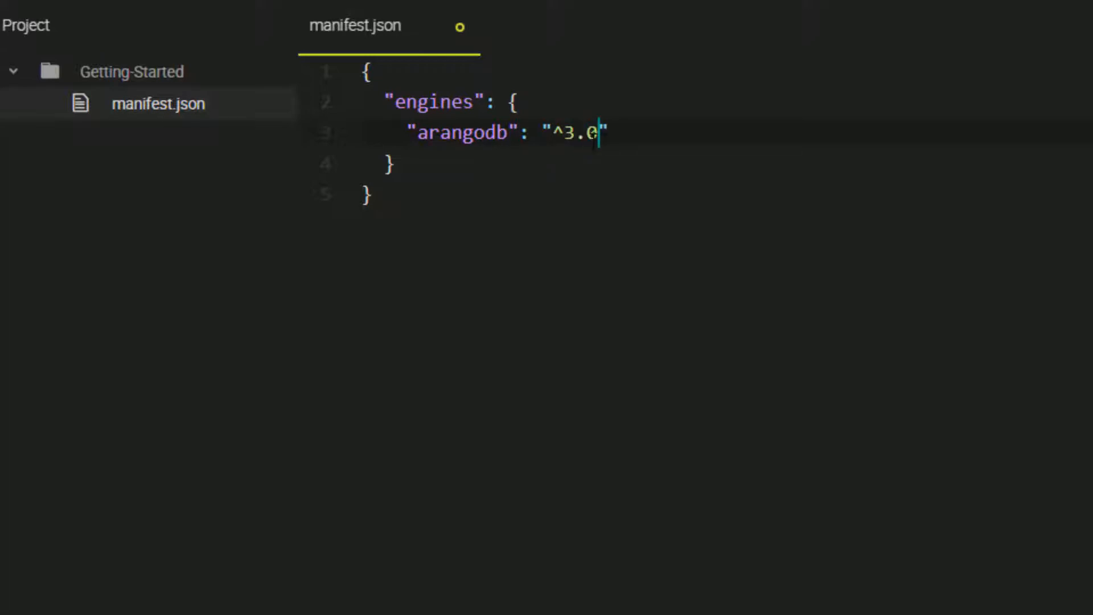
text(.0)
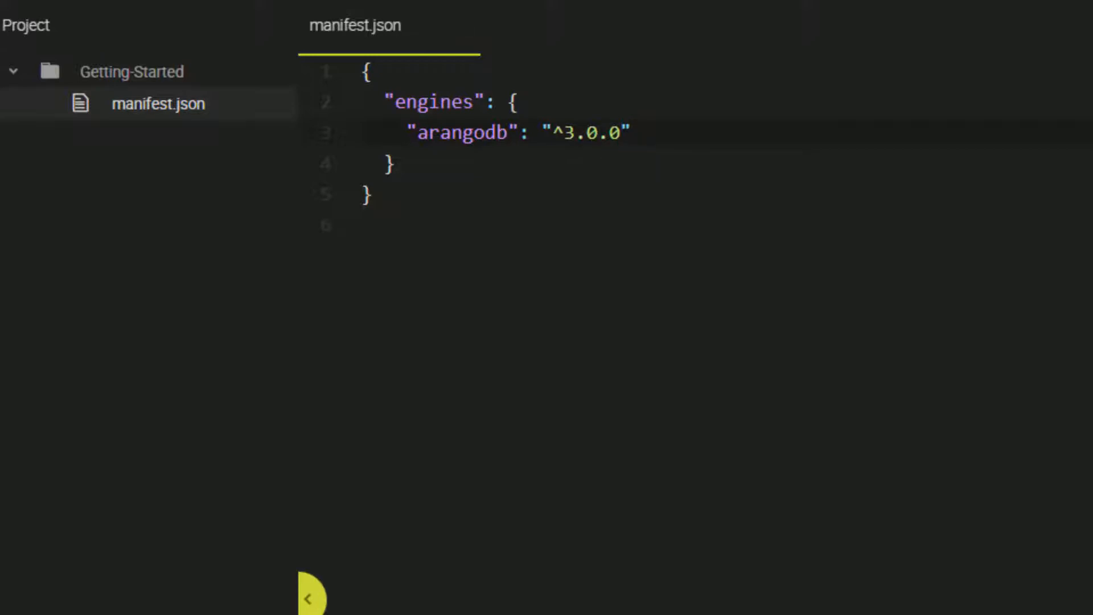
Add a "main": "index.js" entry after the engines block
click(621, 133)
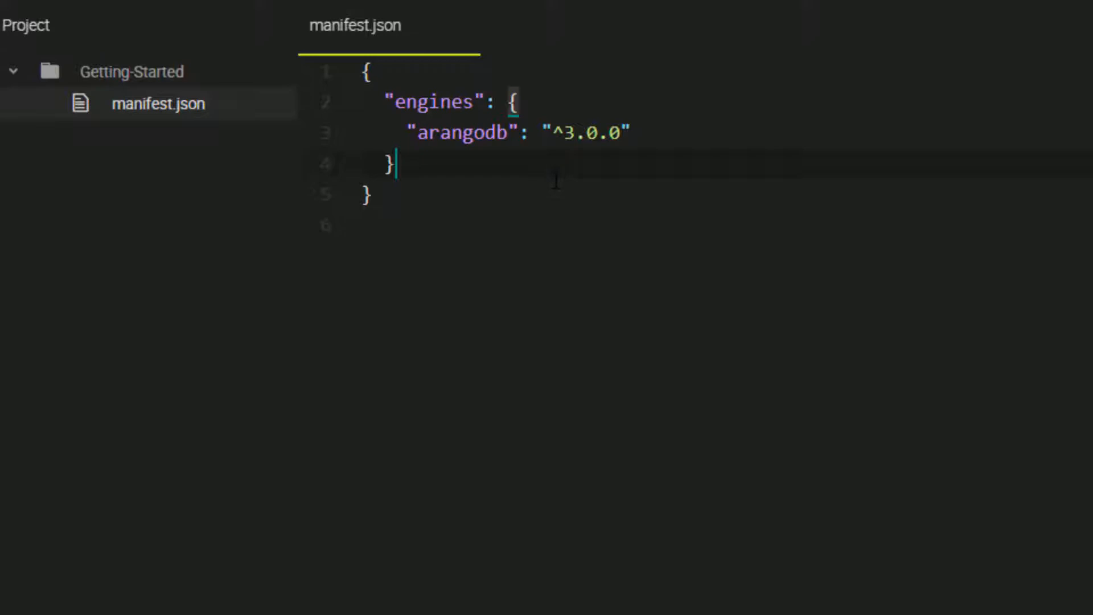
text(,)
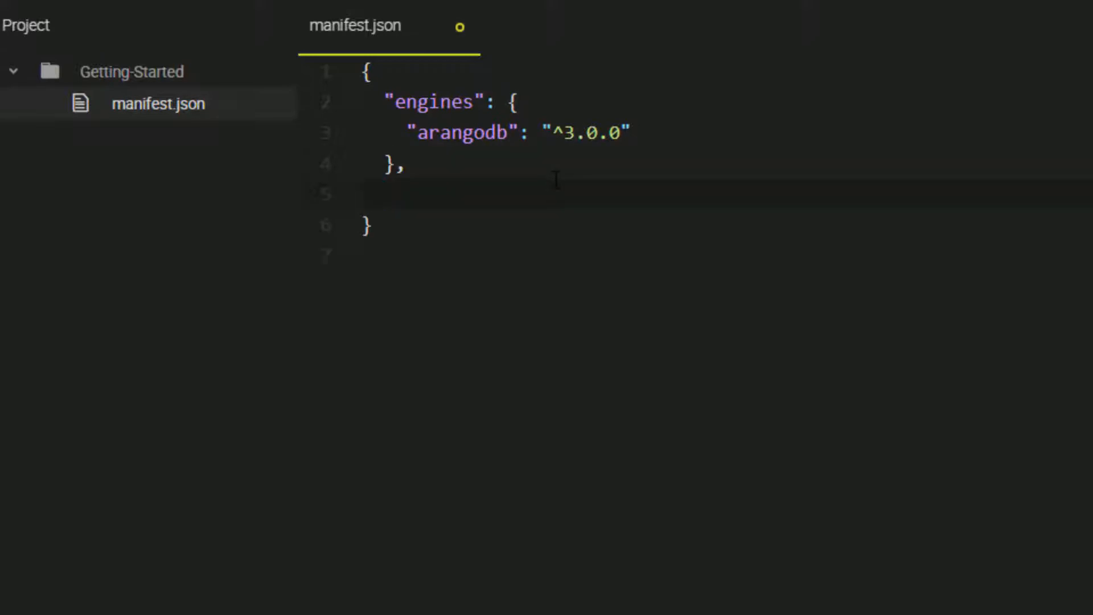
text("main")
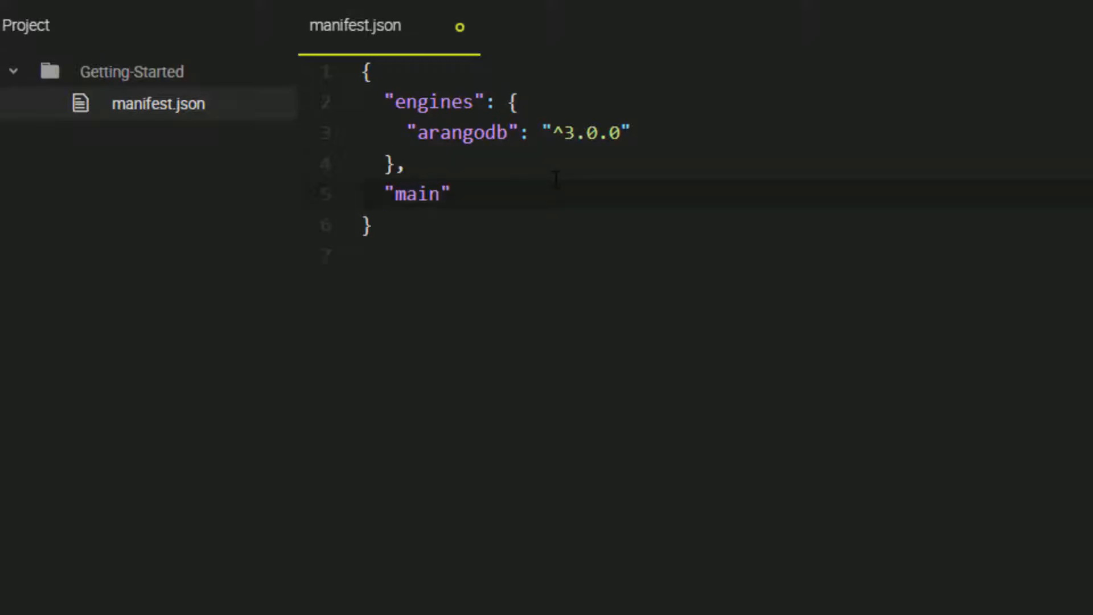
text(: "")
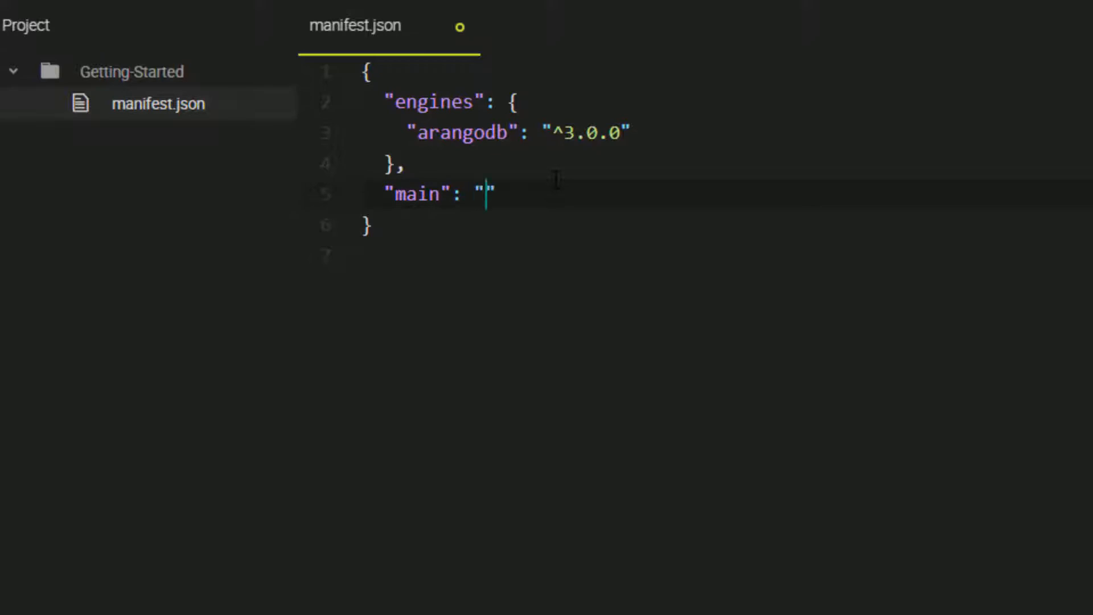
text(index.js)
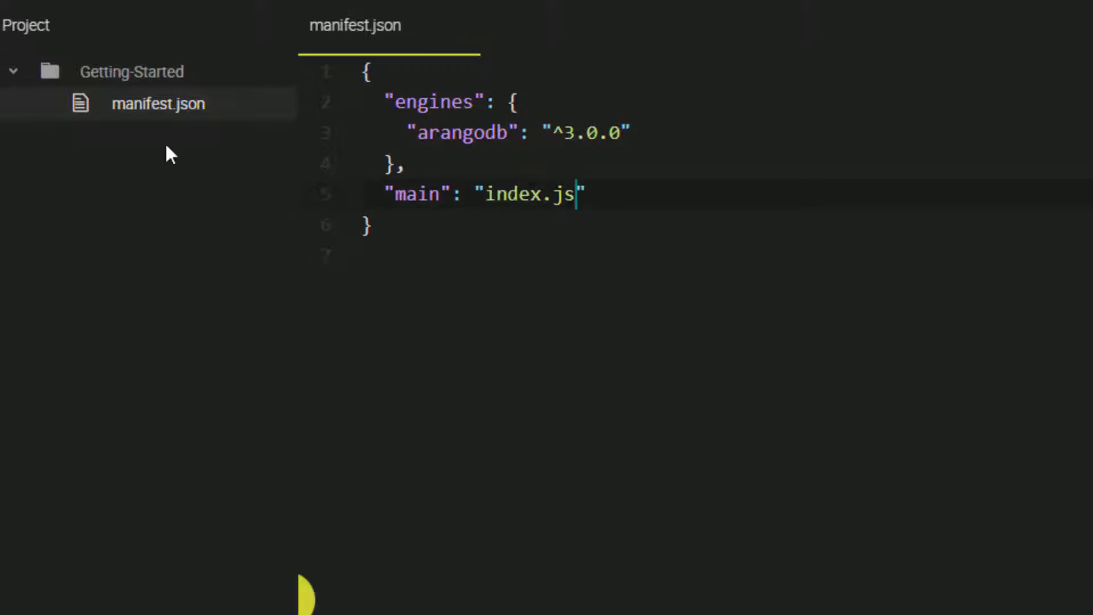
Create a new file named index.js inside the Getting-Started folder
right_click(131, 71)
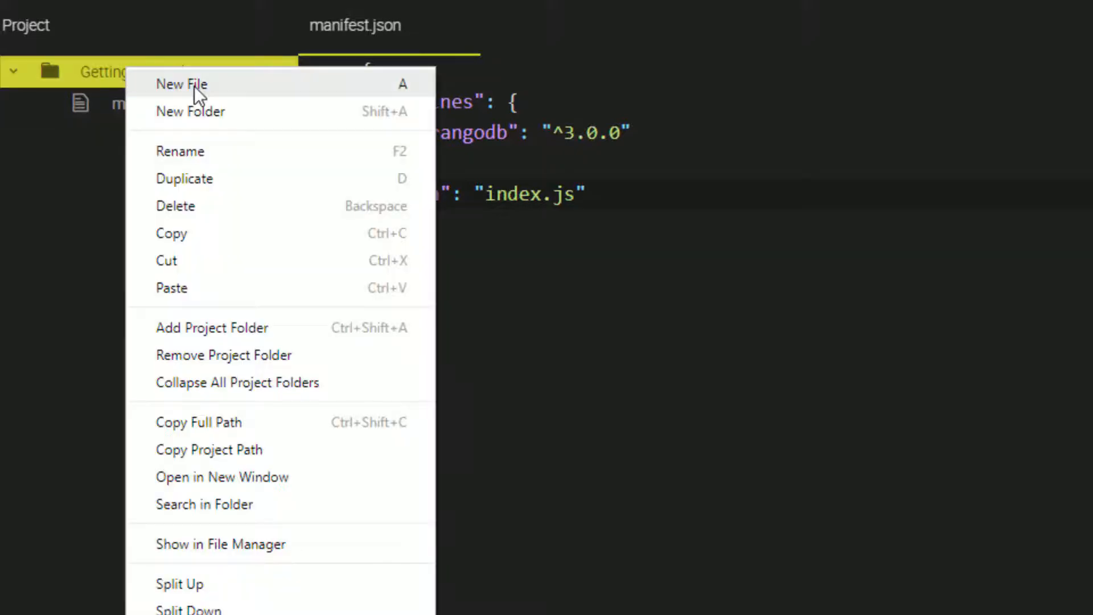
click(181, 84)
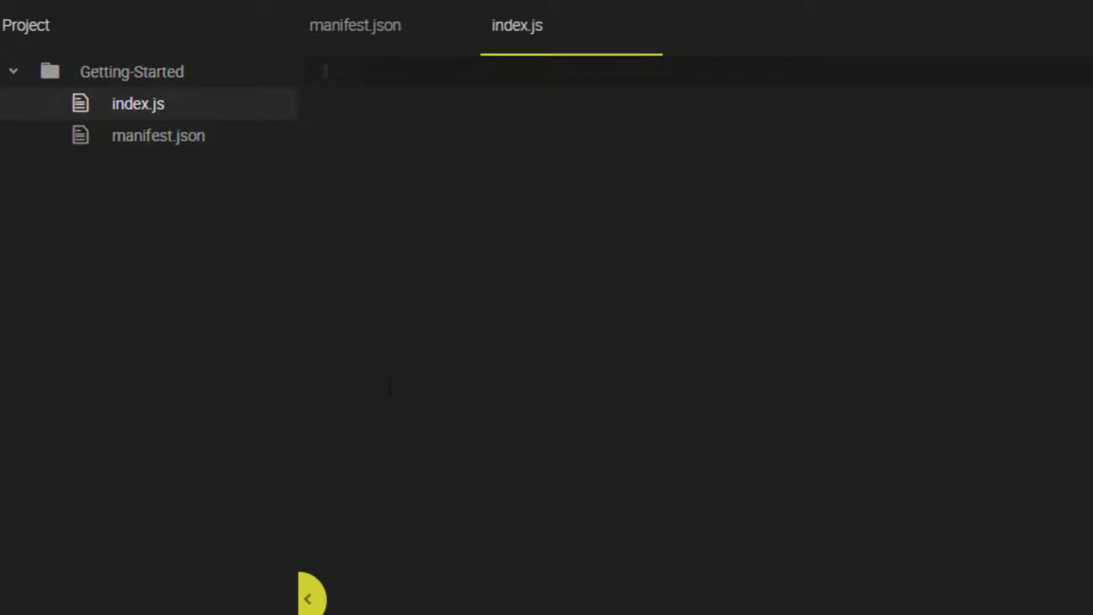
text(use str')
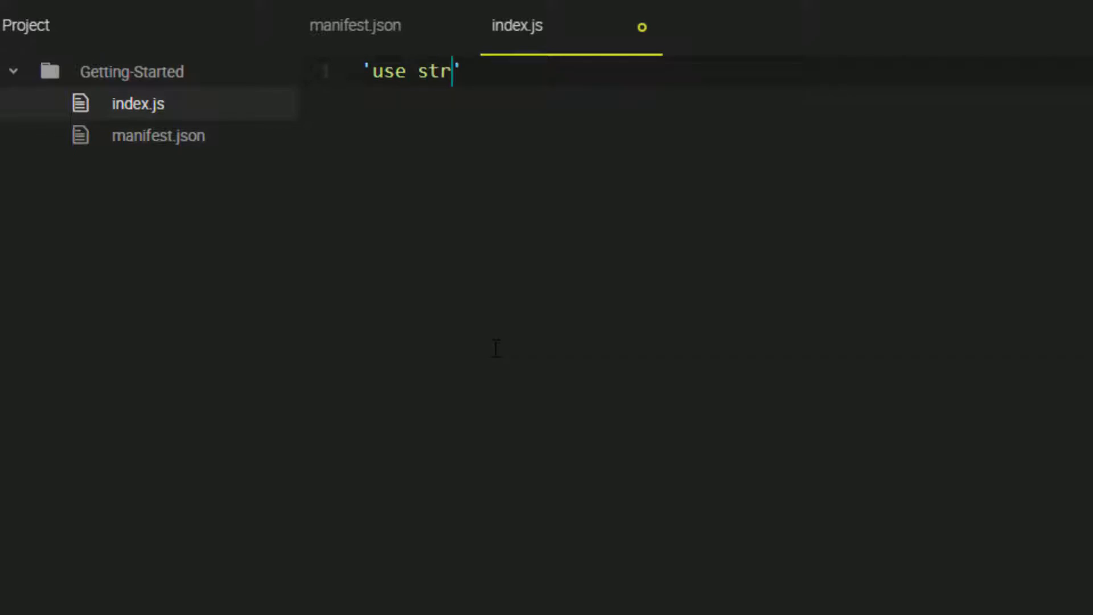
text(ict)
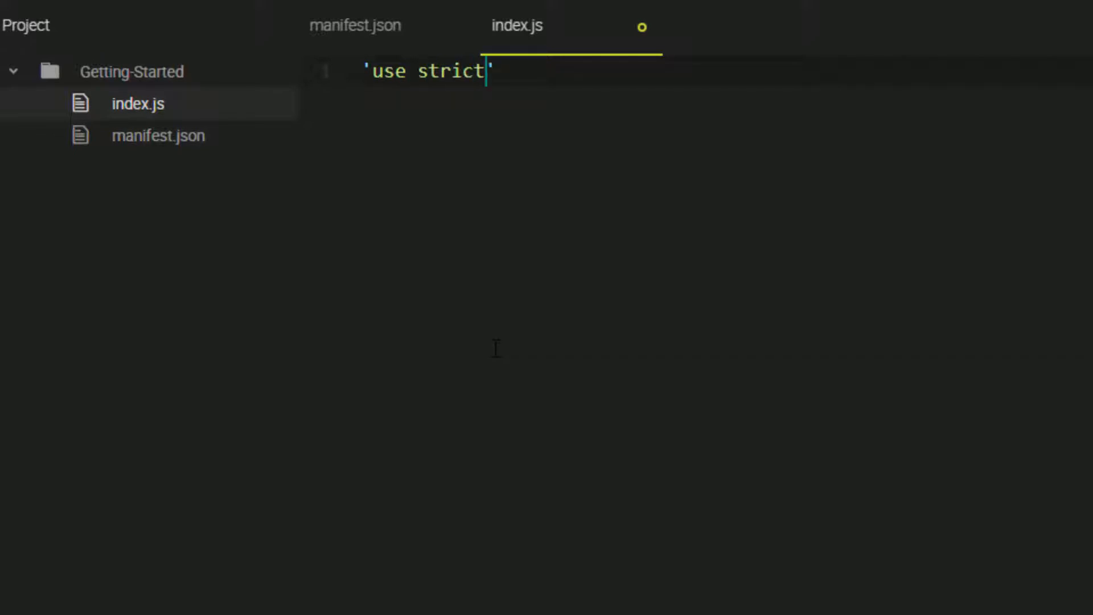
text(;)
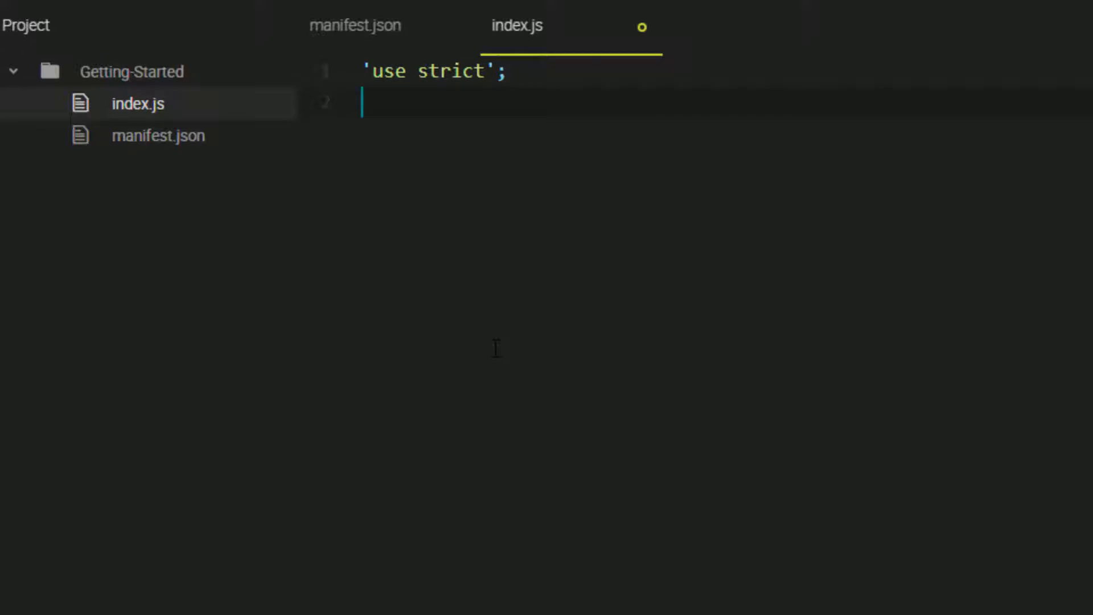
text(const create)
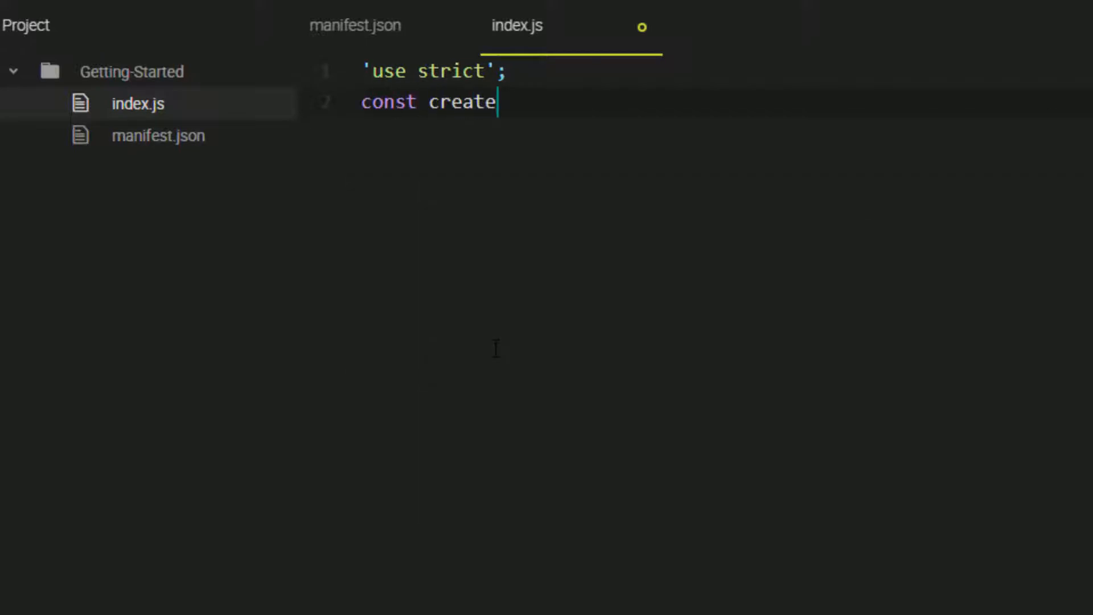
text(Router =)
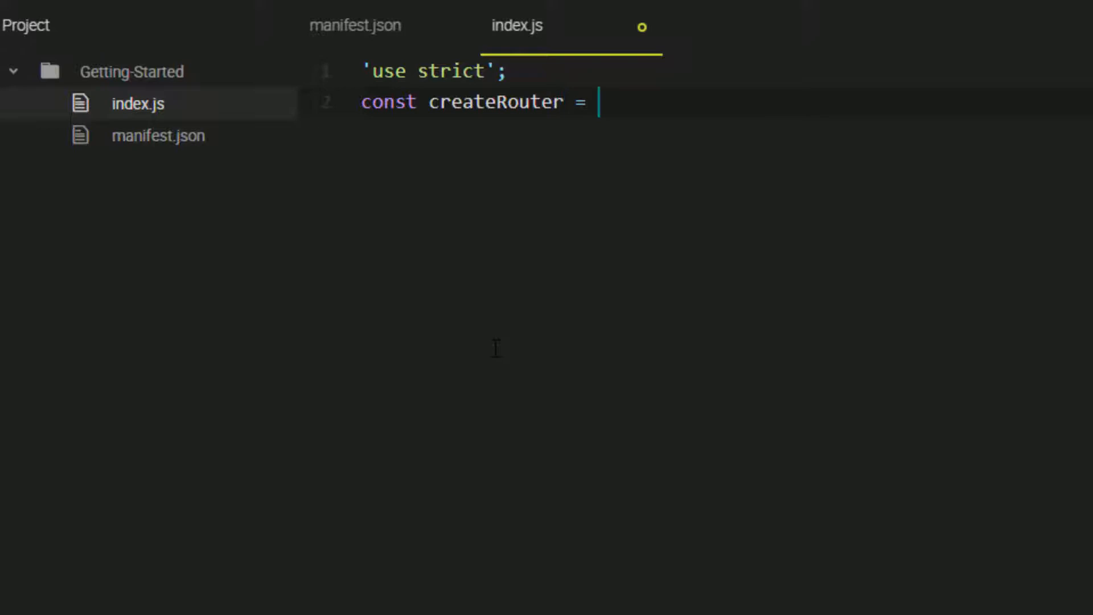
text(require(')
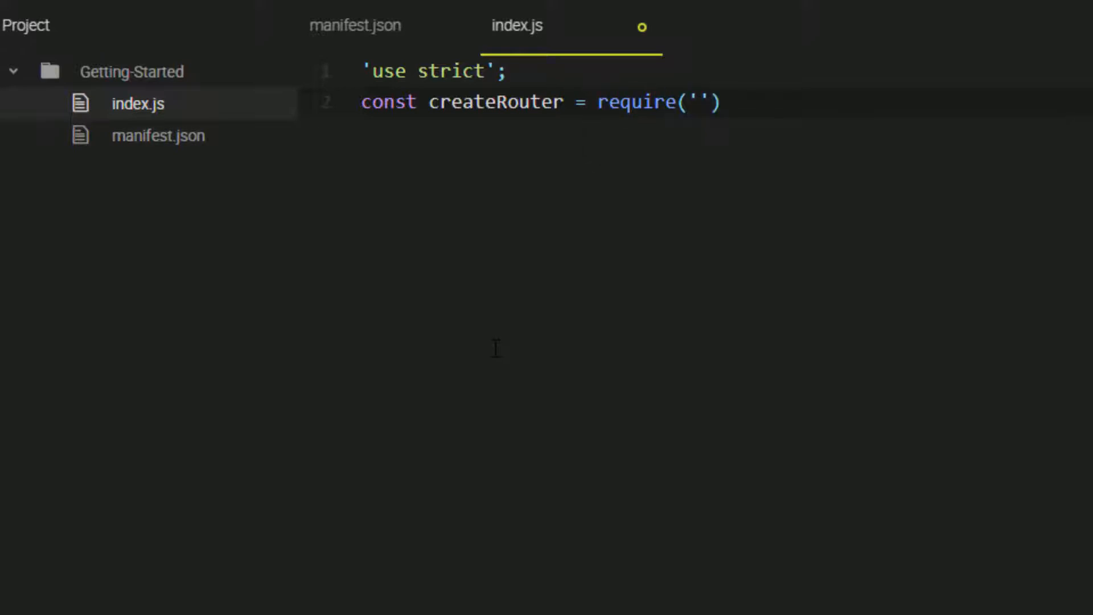
text(@arangodb)
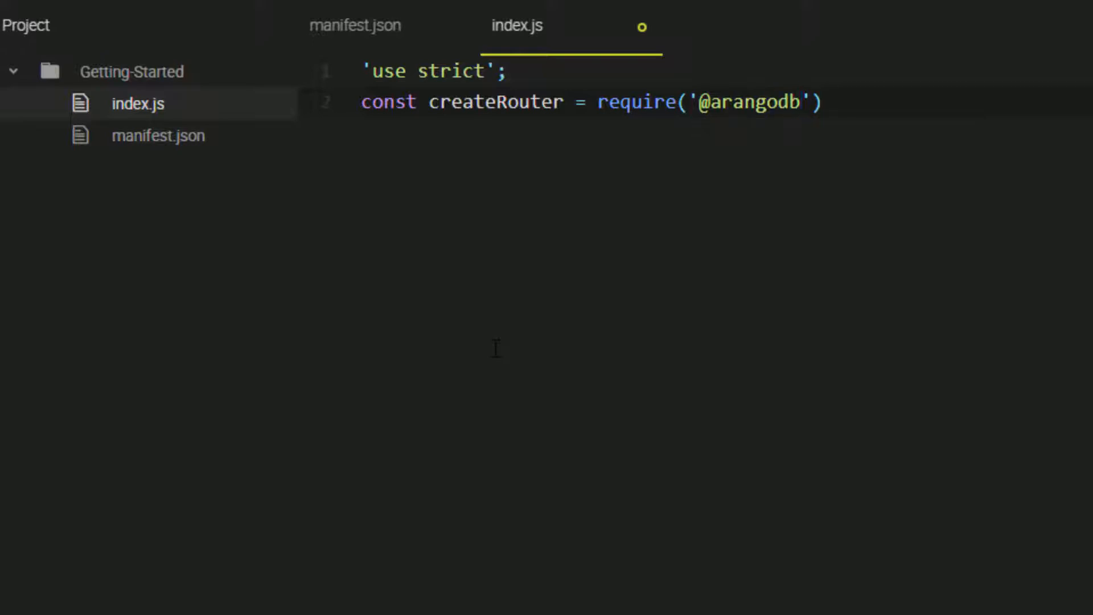
text(/foxx/router)
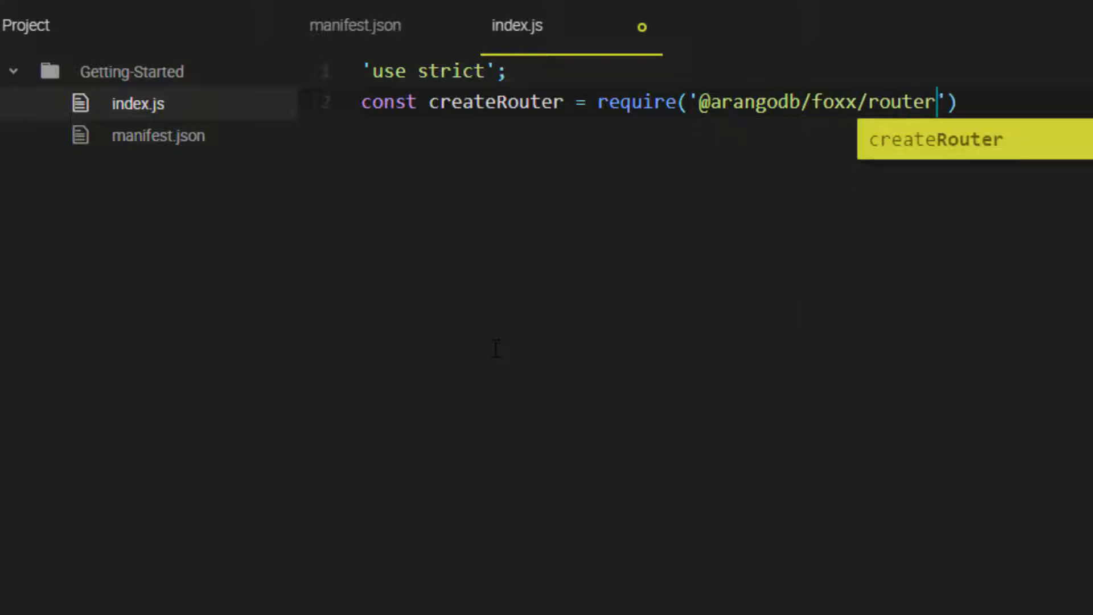
text(;)
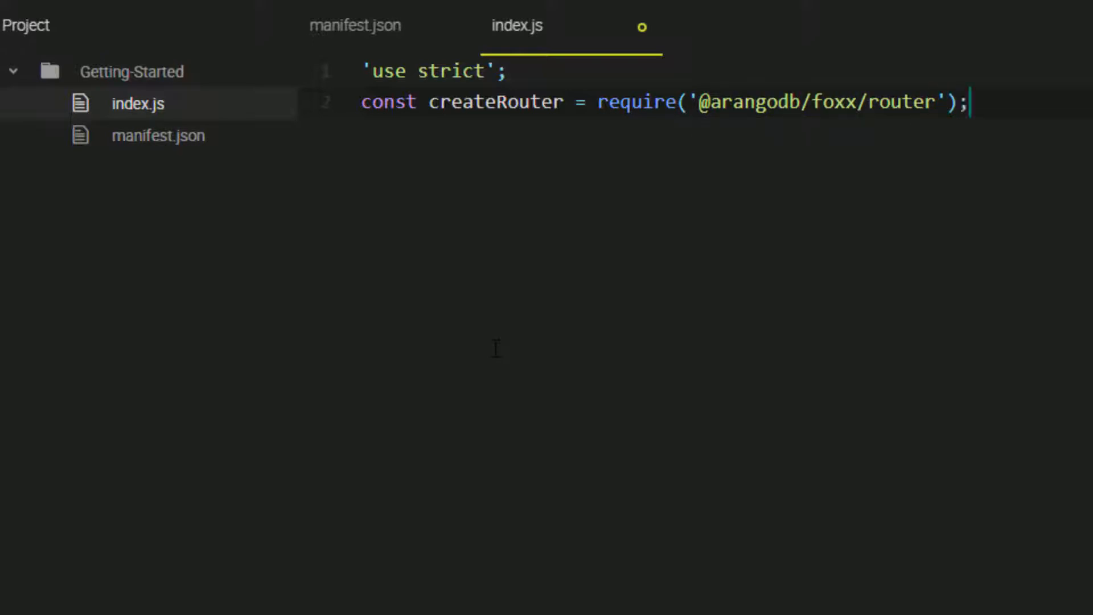
Create the router with createRouter() and mount it via module.context.use(router);
text(const router =)
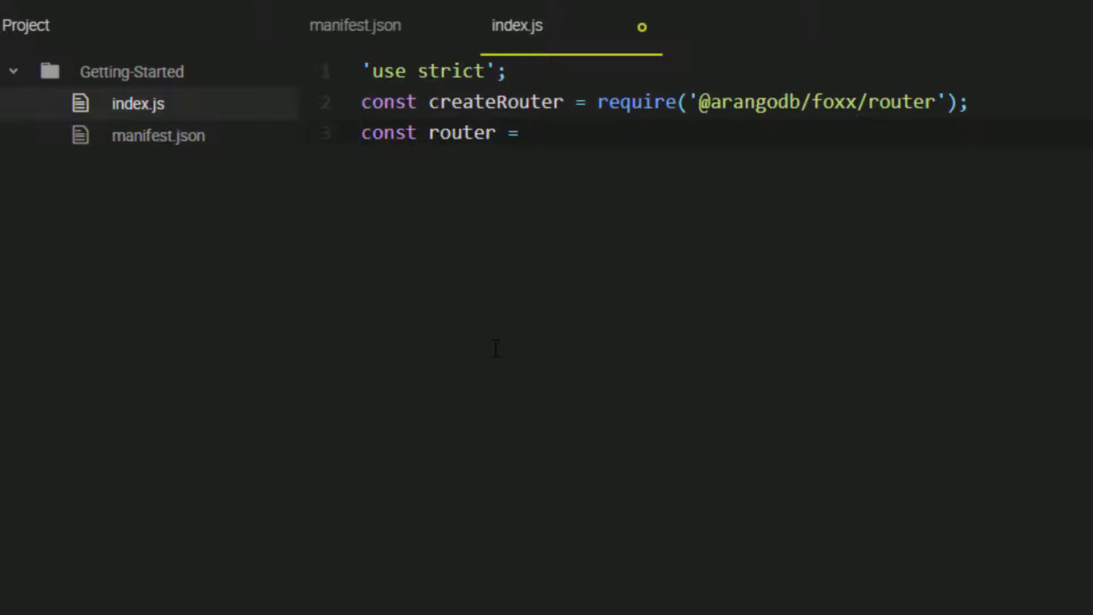
text(createRouter)
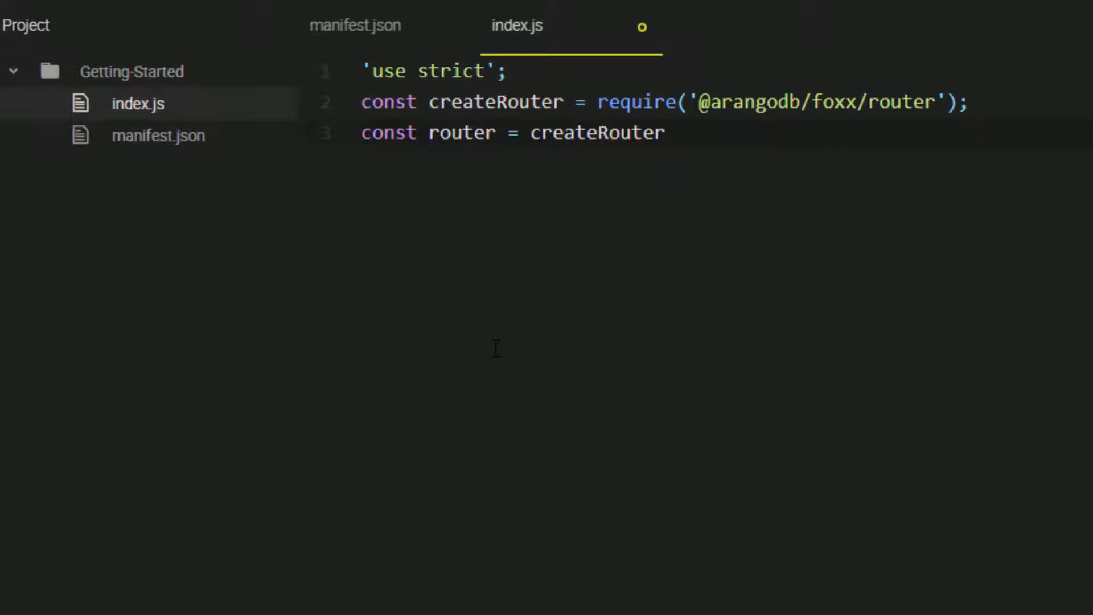
text(();)
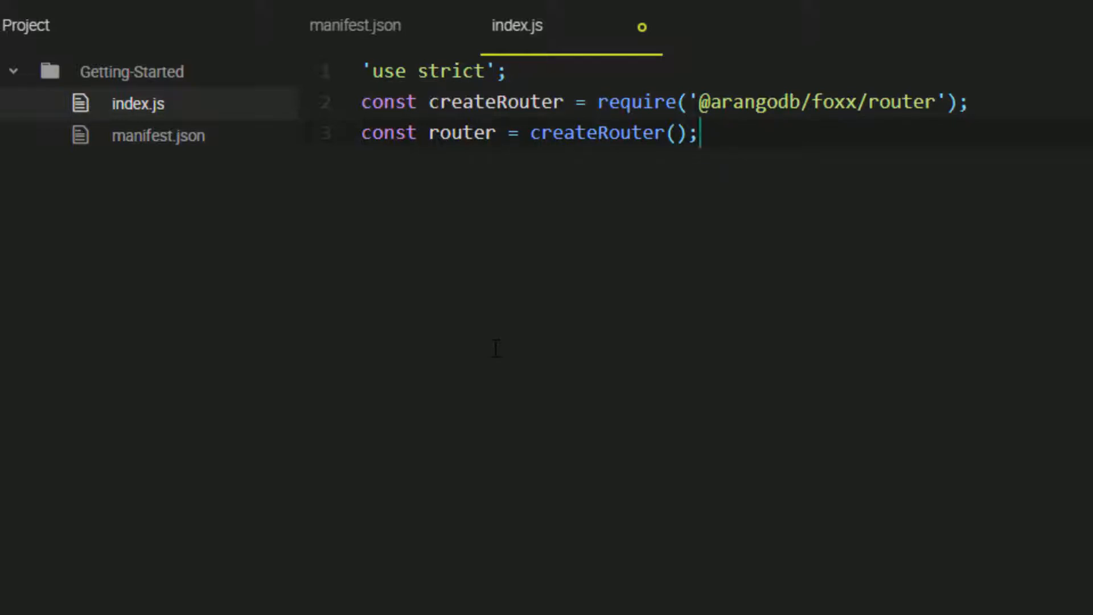
text(modul)
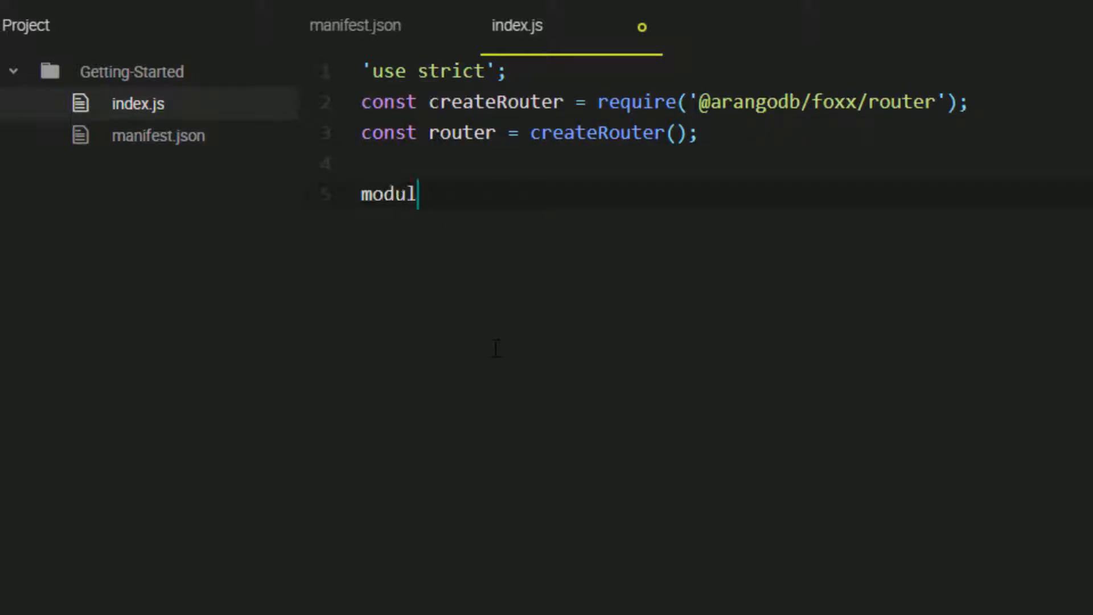
text(e.cont)
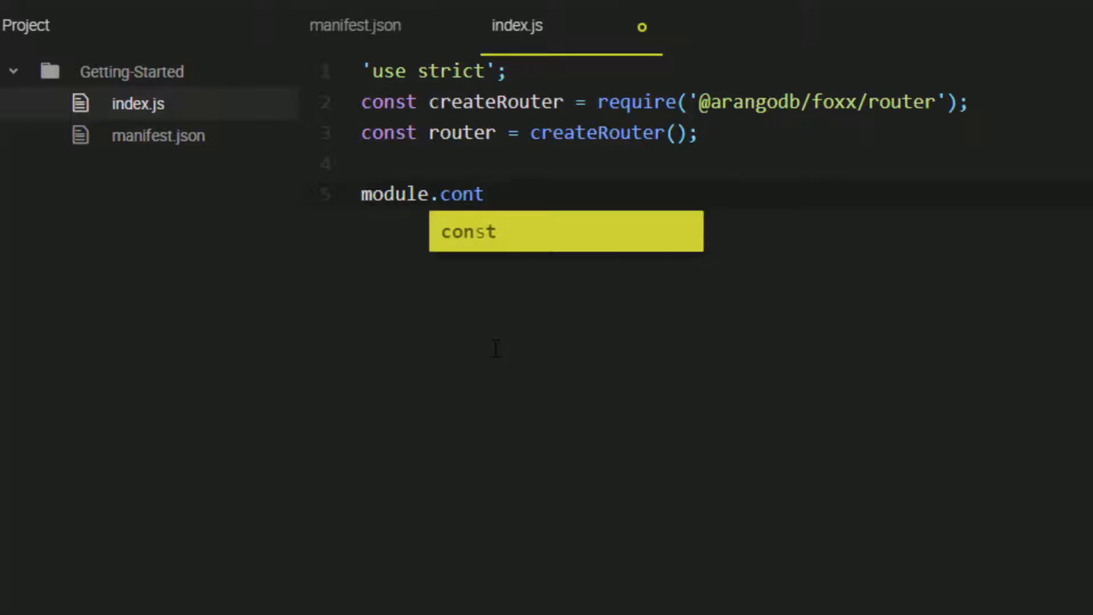
text(ext.use)
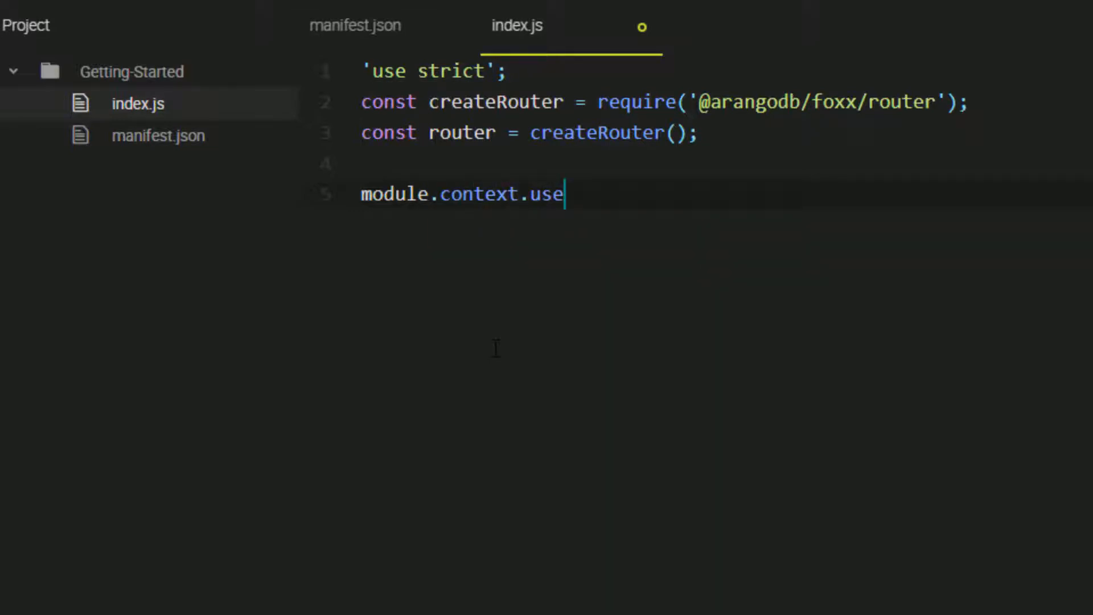
text((router))
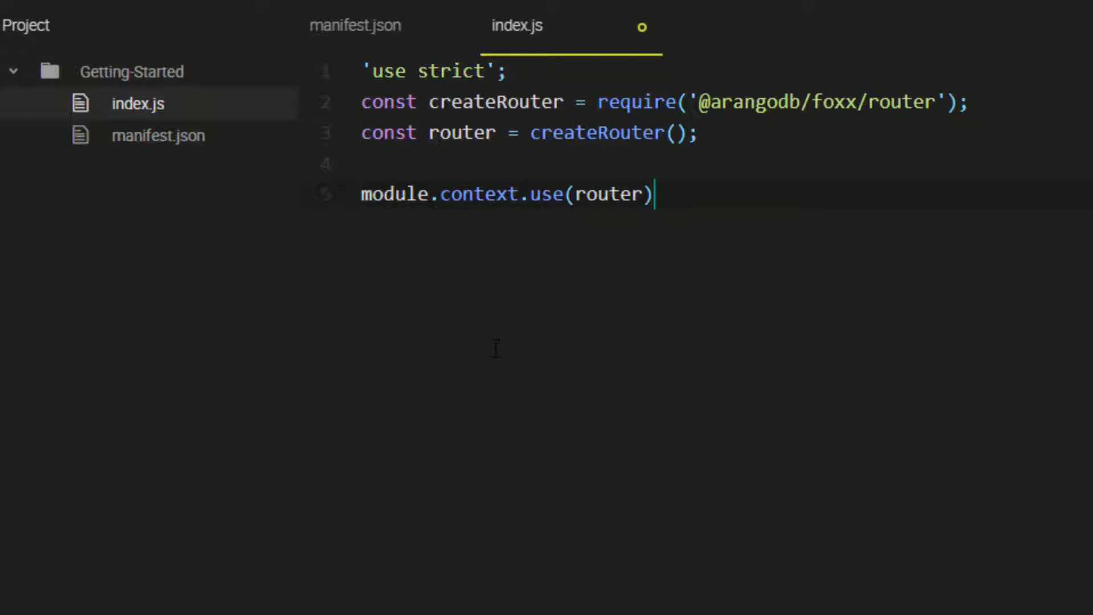
text(;)
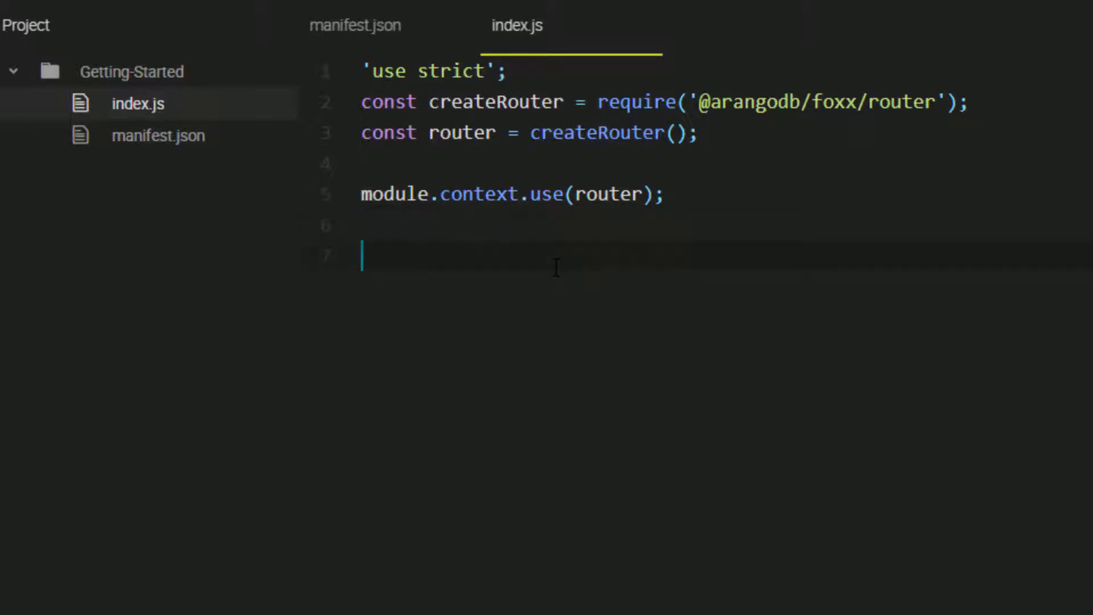
Add the comment '// Basic Hello World route' to index.js
text(//)
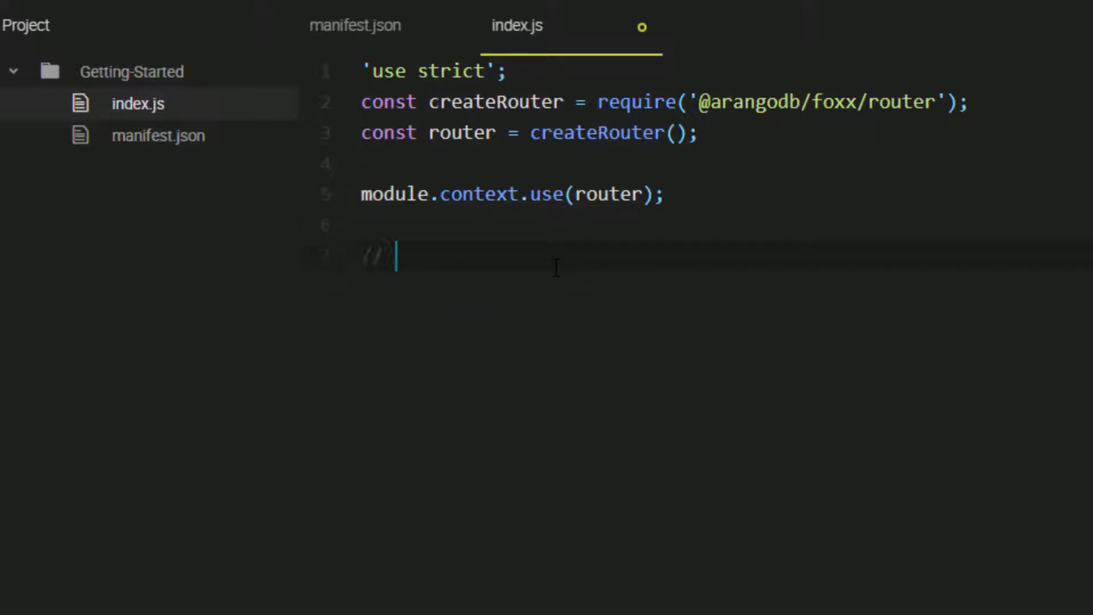
text(Basic Hello)
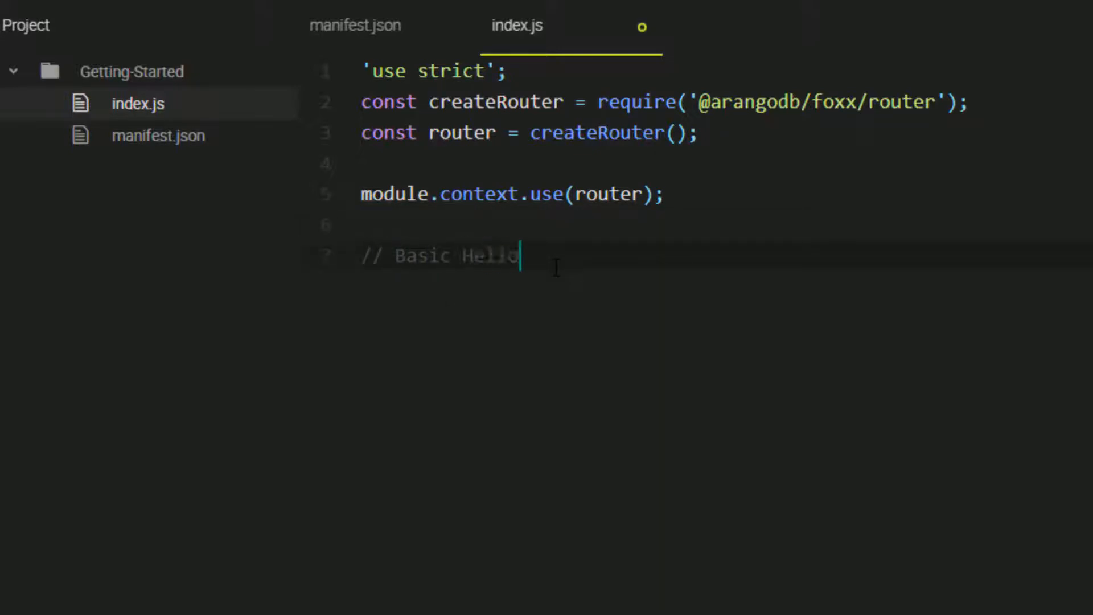
text(World:)
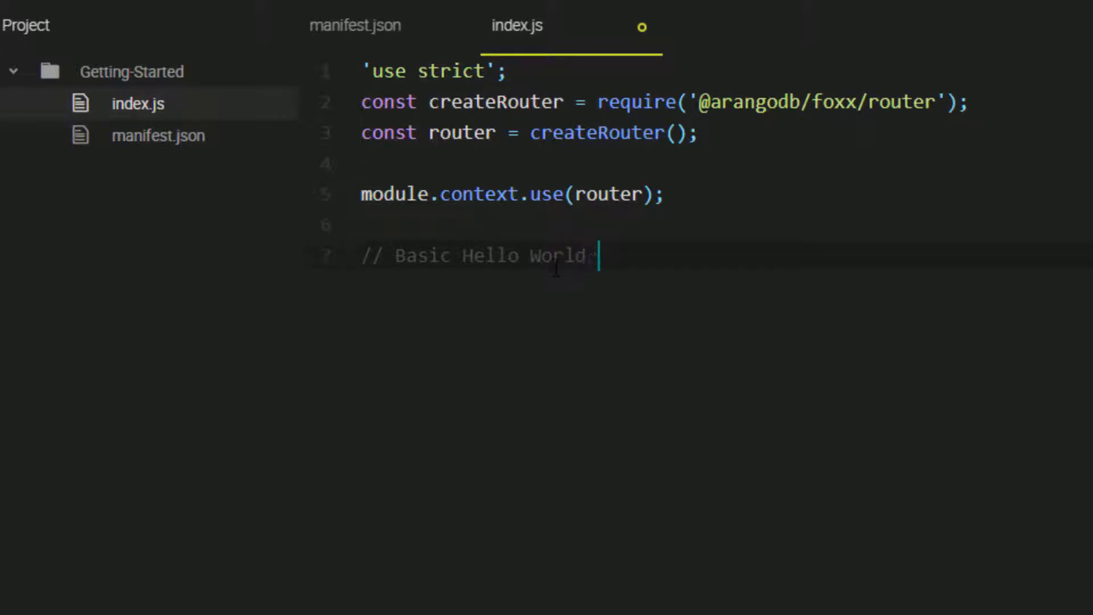
text(route)
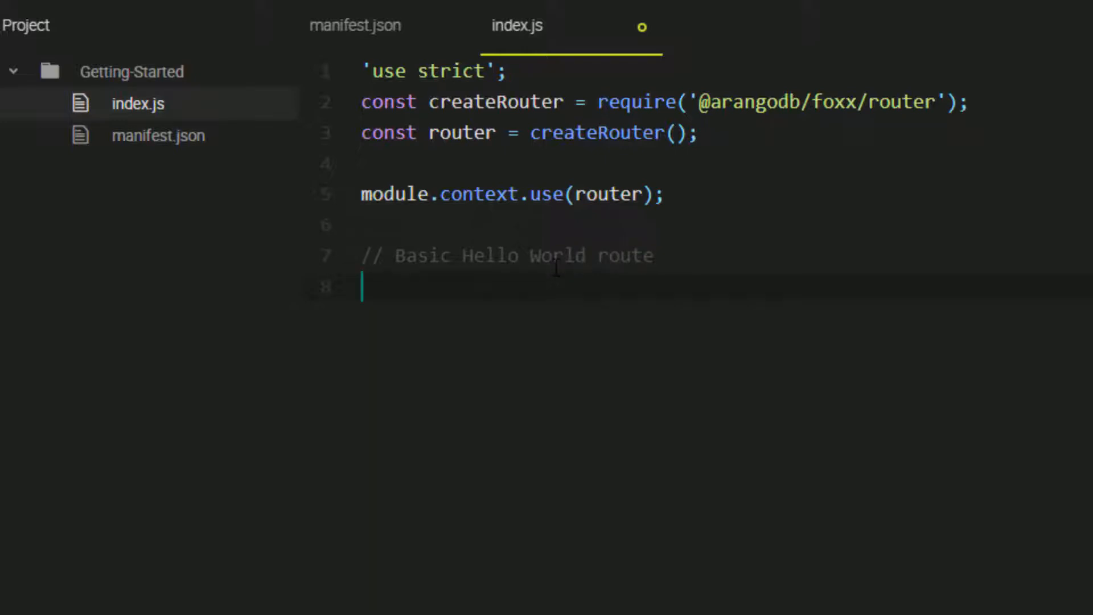
Define router.get('/hello-world', function (req, res) { res.send('Hello World'); })
text(router.get(')
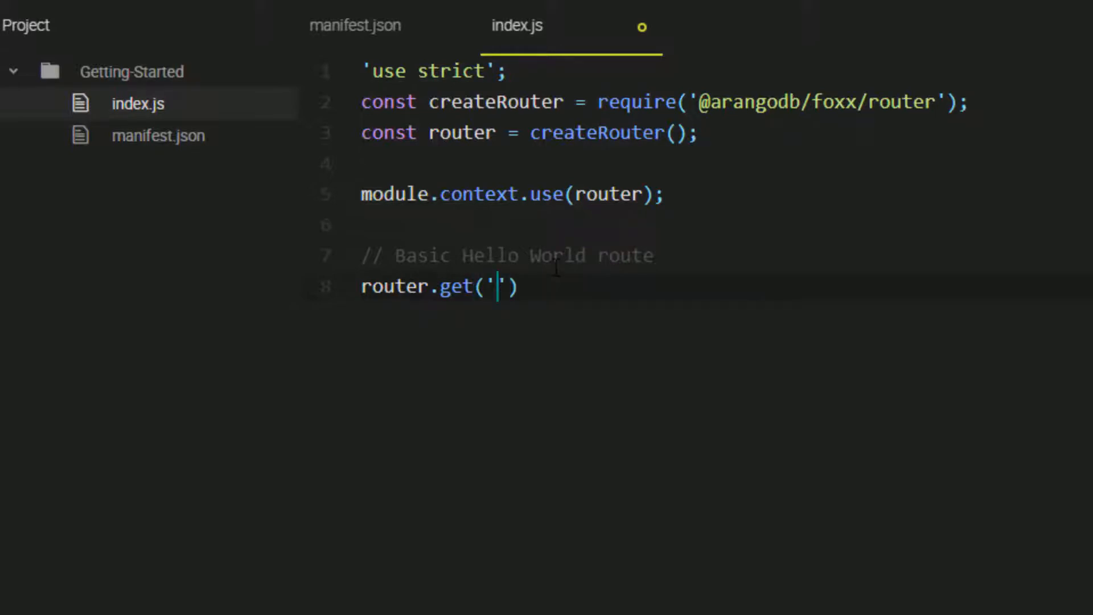
text(/hellow)
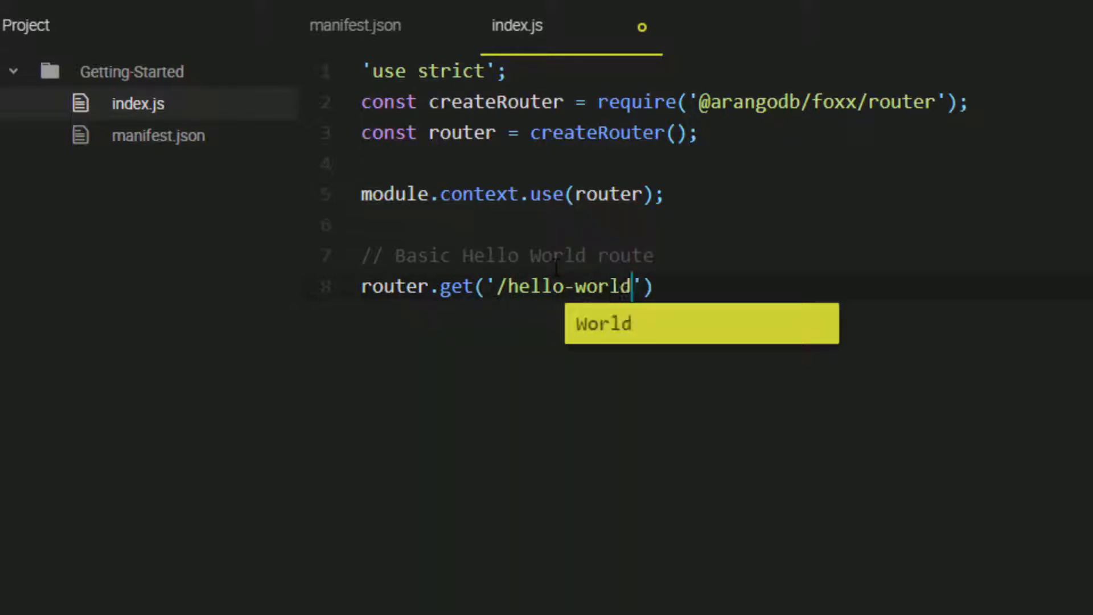
text(, function ()
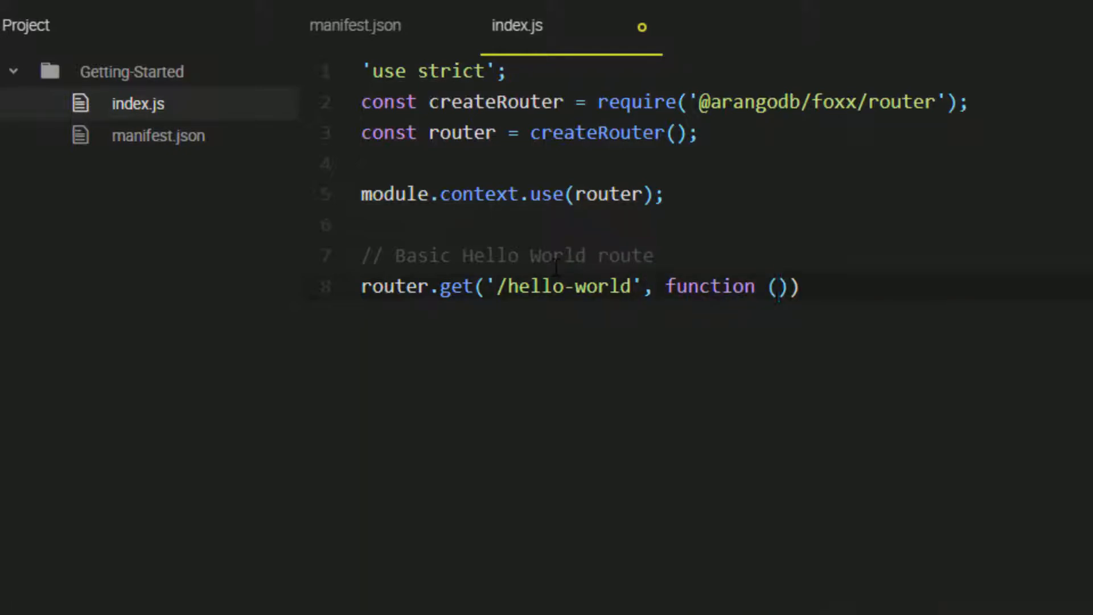
text(req, res)
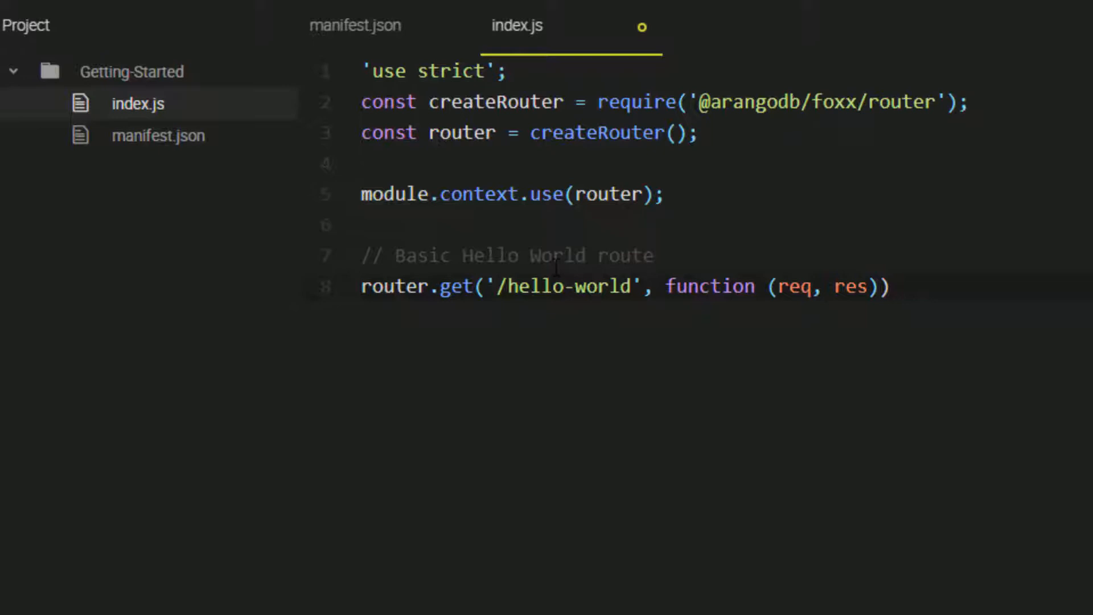
text({)
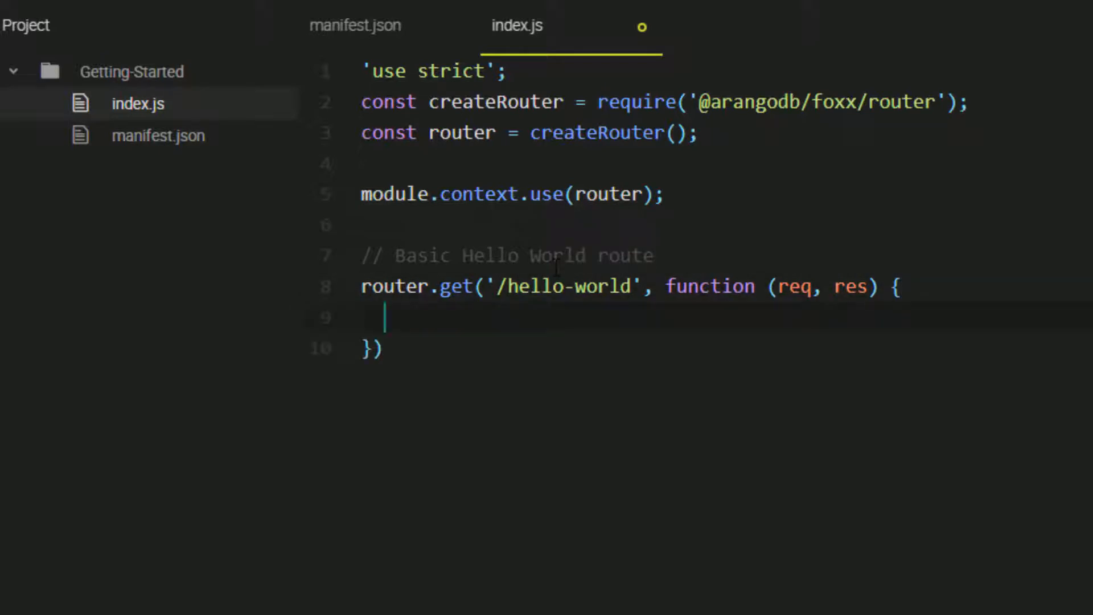
text(res.send('Hello W)
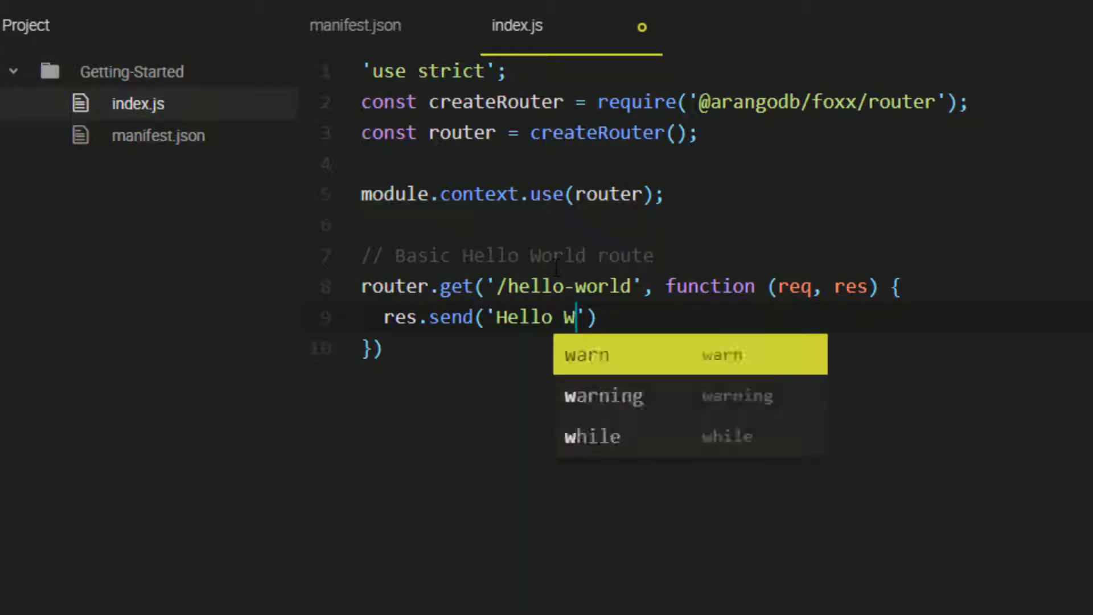
text(orld)
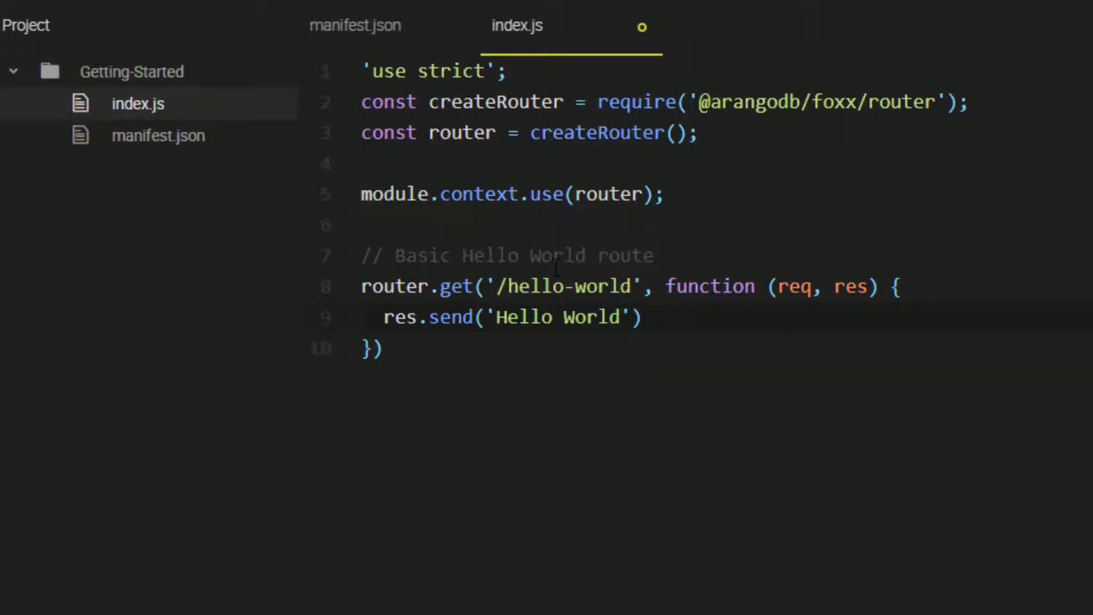
text(;)
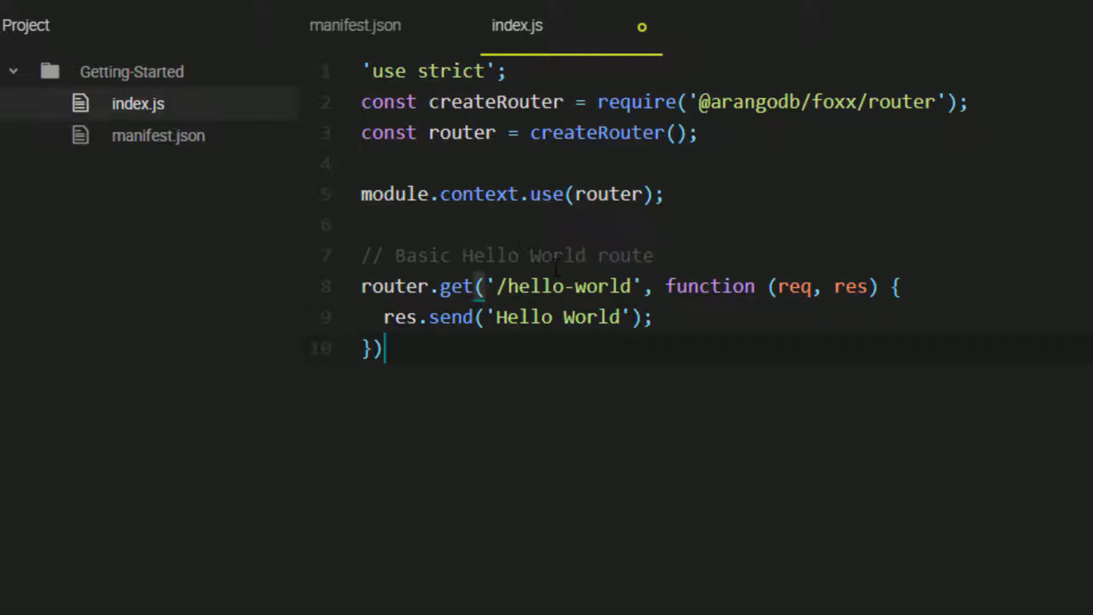
text(response)
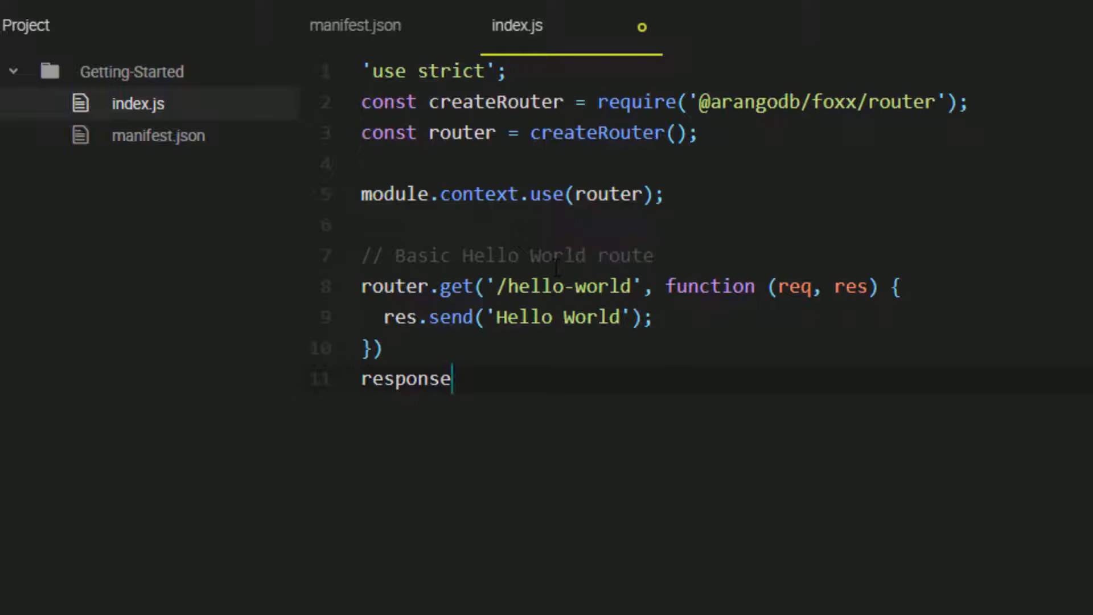
Chain a text/plain .response() 'A generic greeting.' and .summary('Generic greeting')
text(([]))
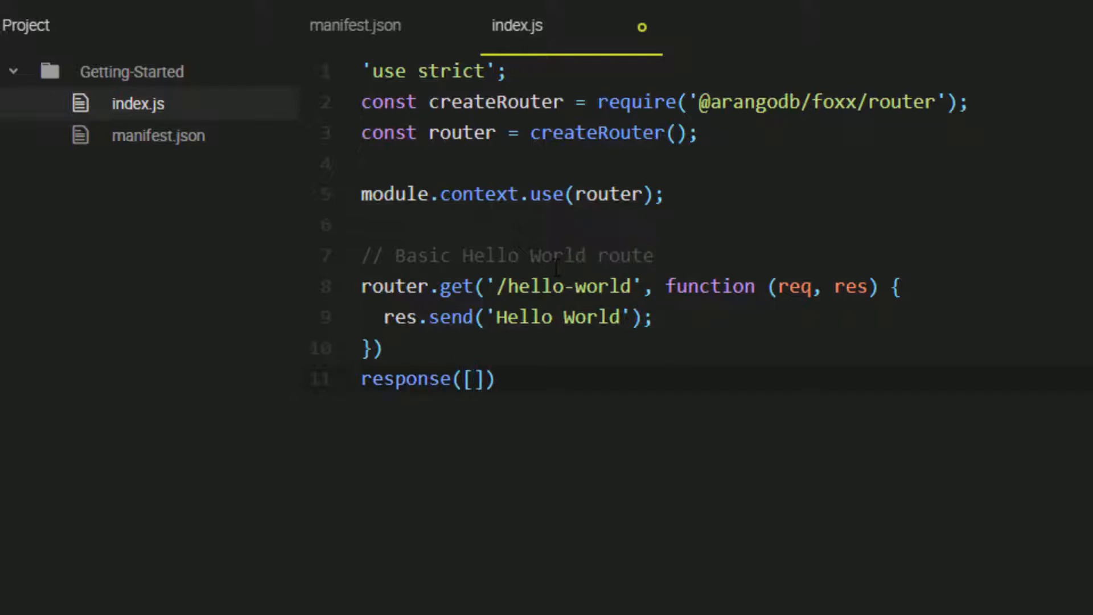
text('text/pl)
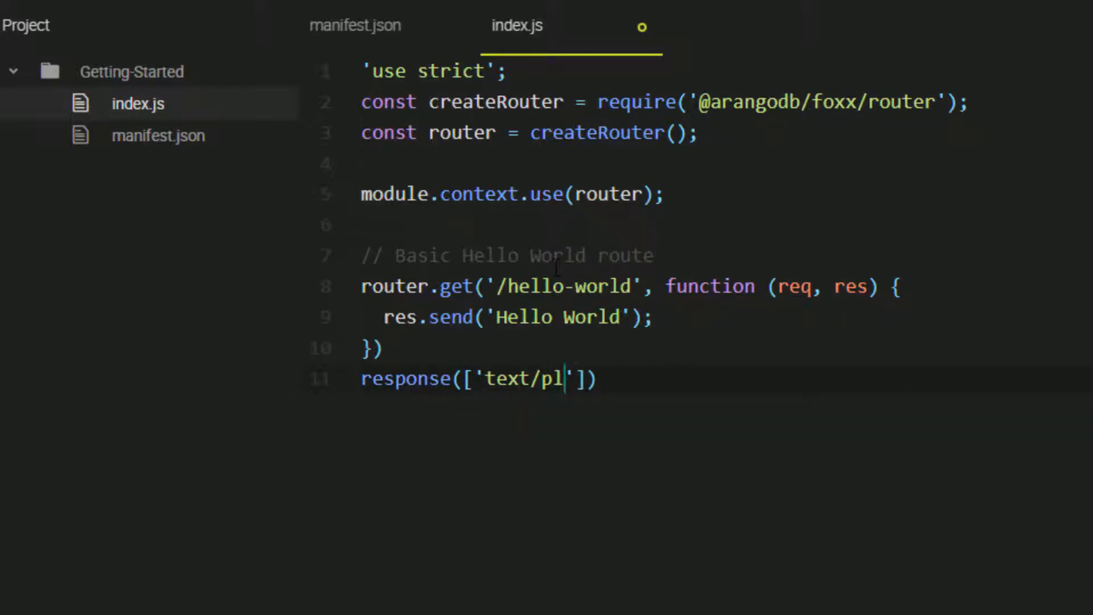
text(ain)
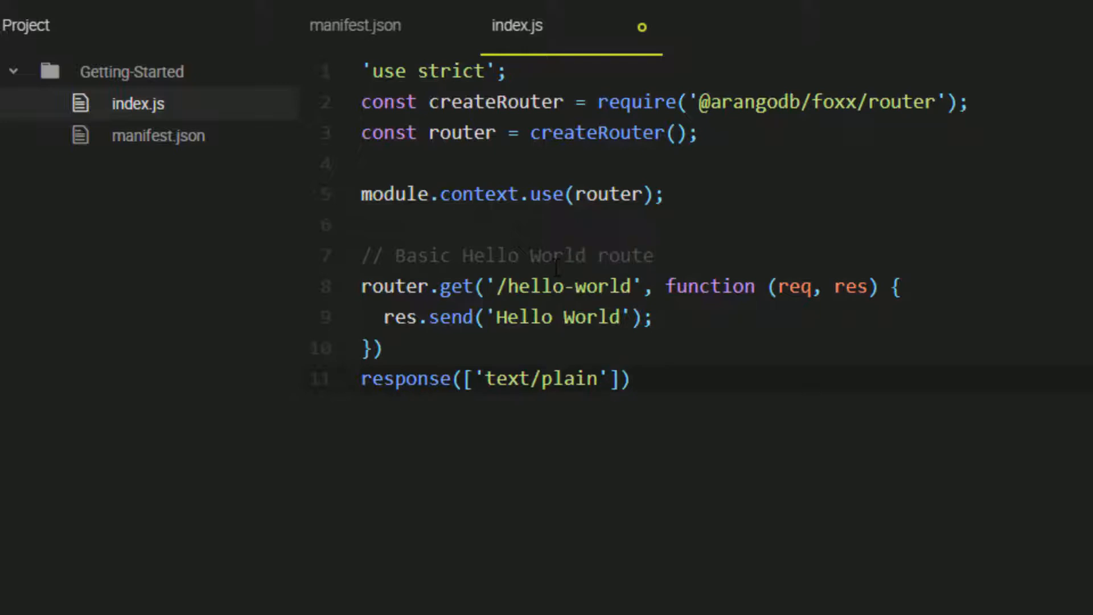
text(, '')
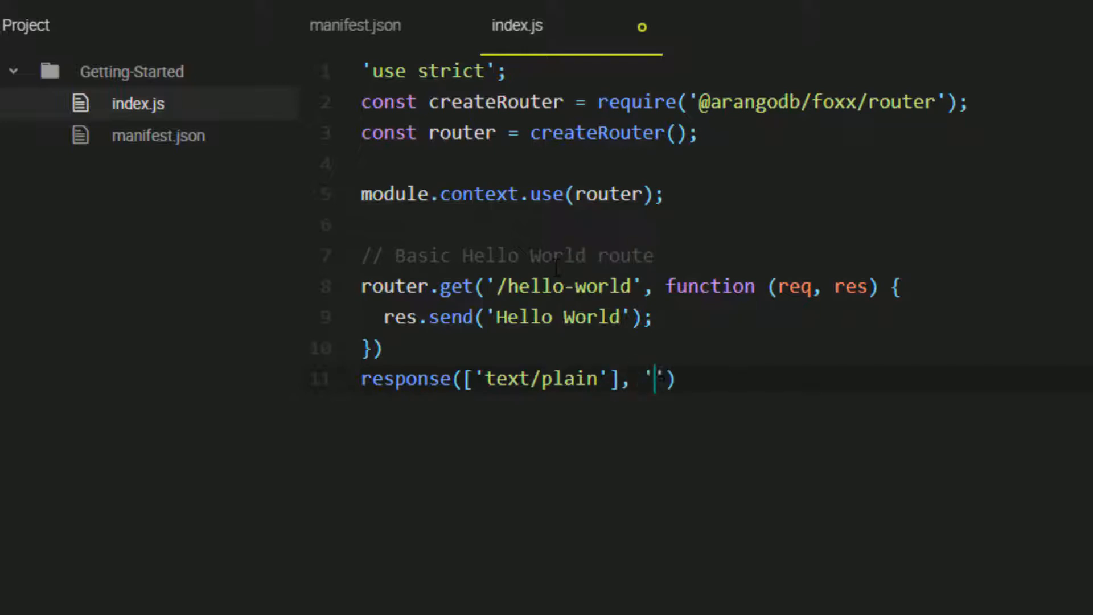
text(A generic)
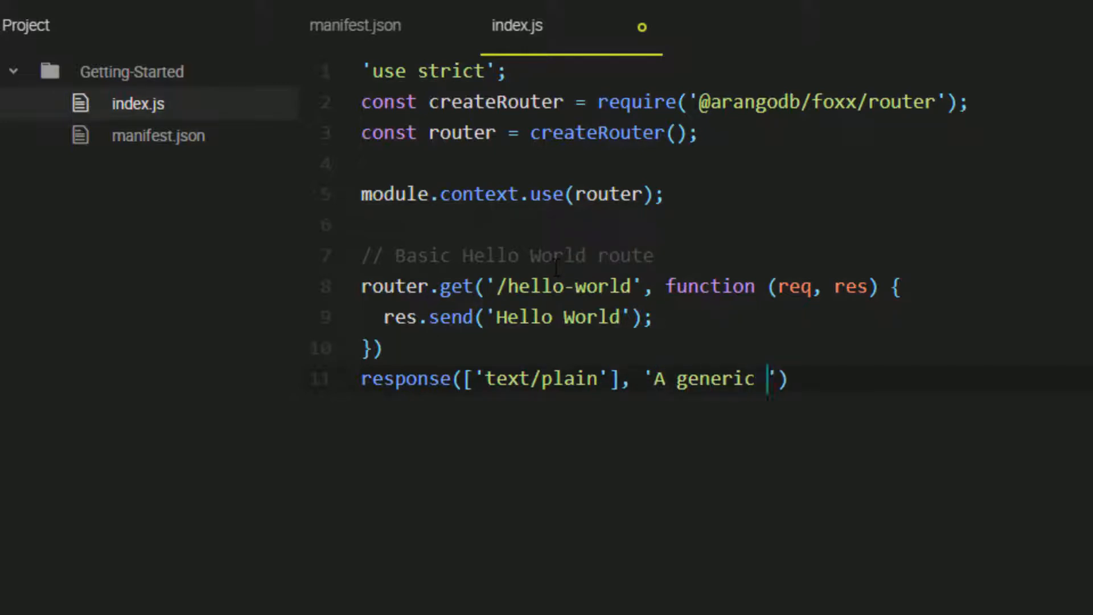
text(greeting.)
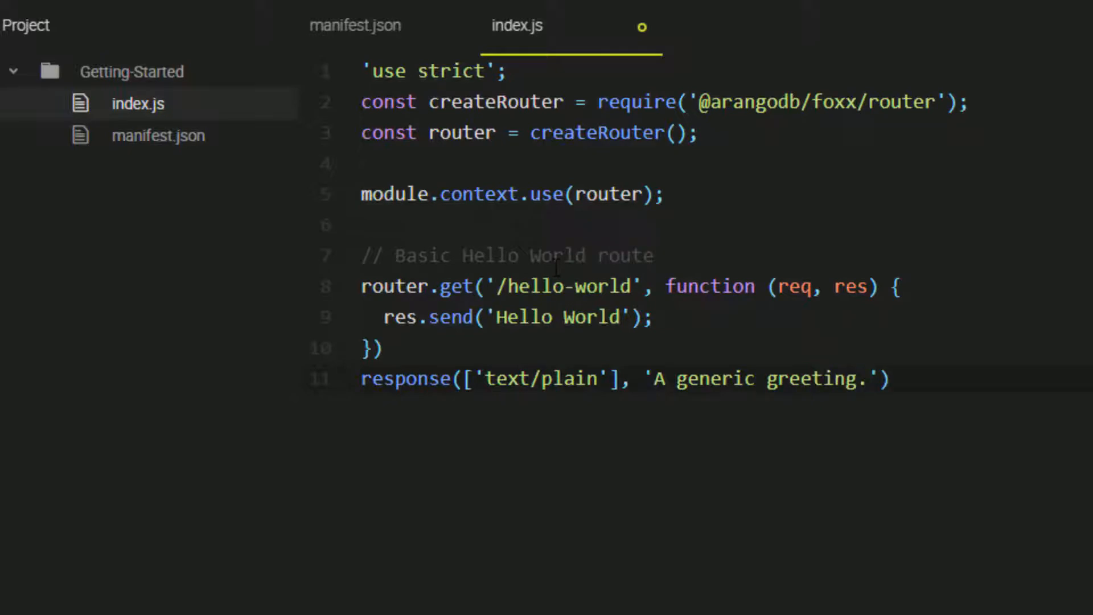
text(.sum)
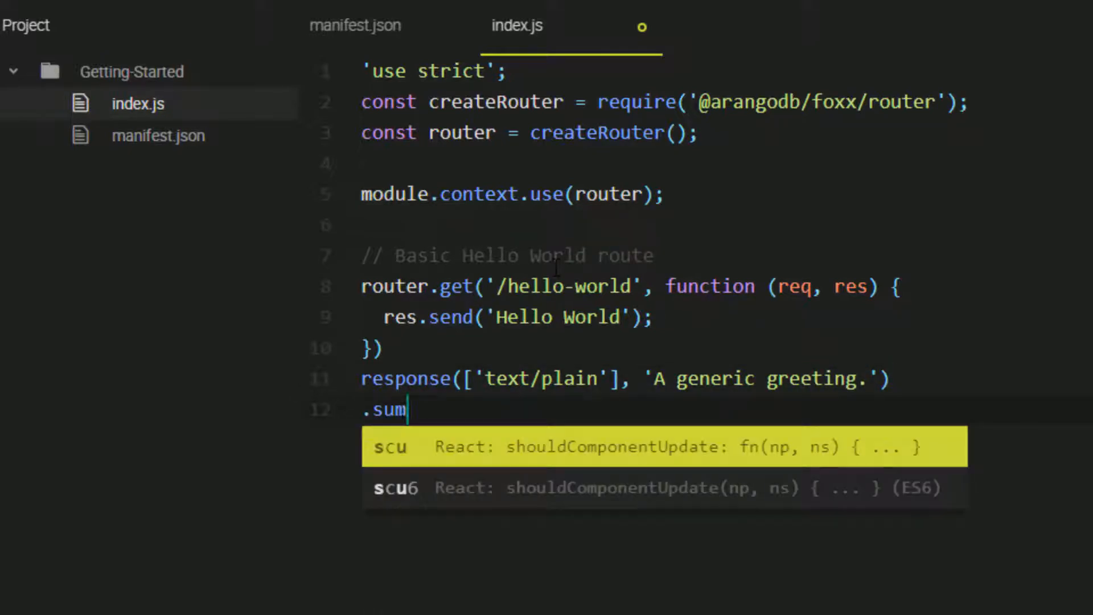
text(mar)
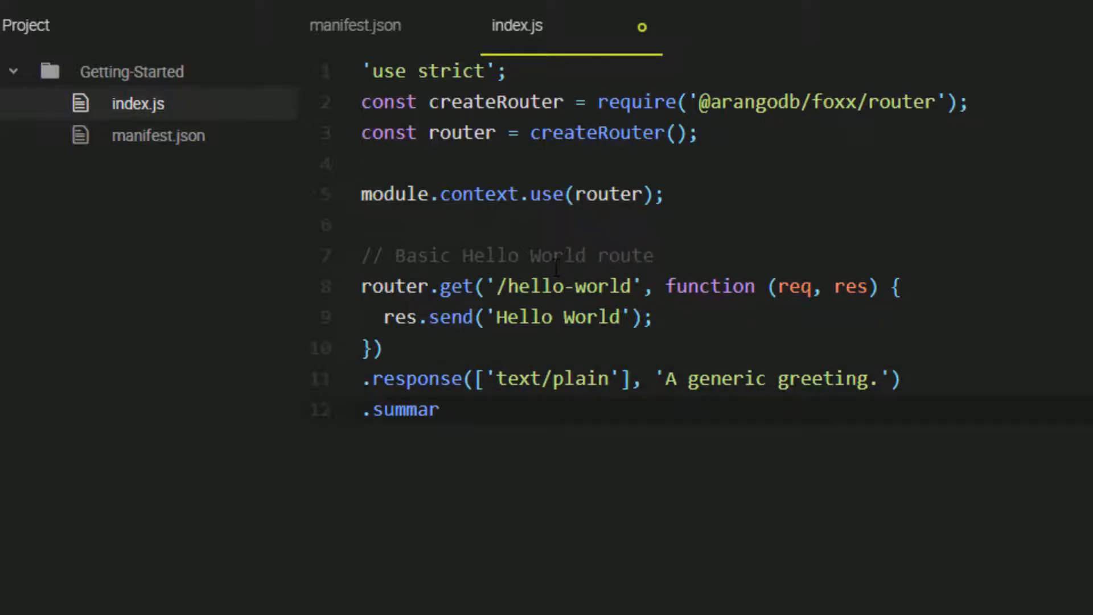
text(('Generic greeting')
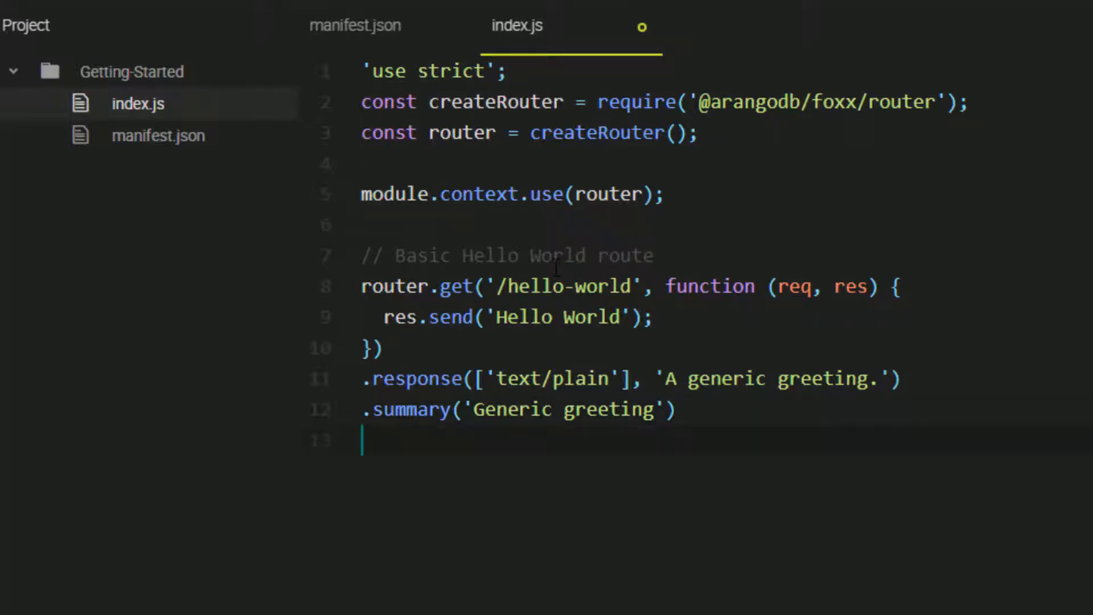
Chain .description('Prints a generic greeting.'); to close the route
text(.des)
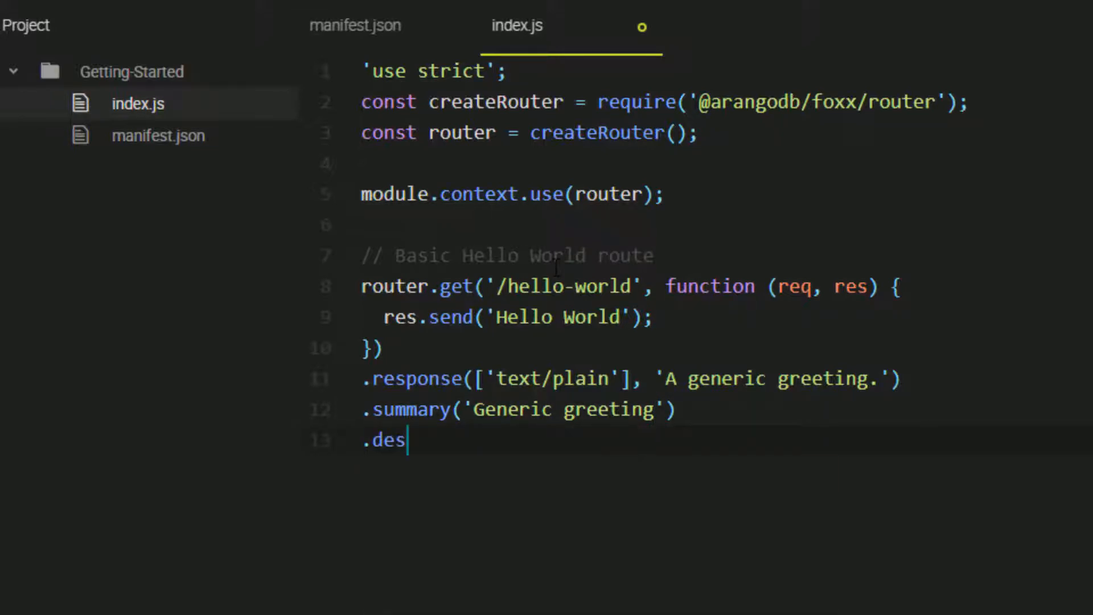
text(cription)
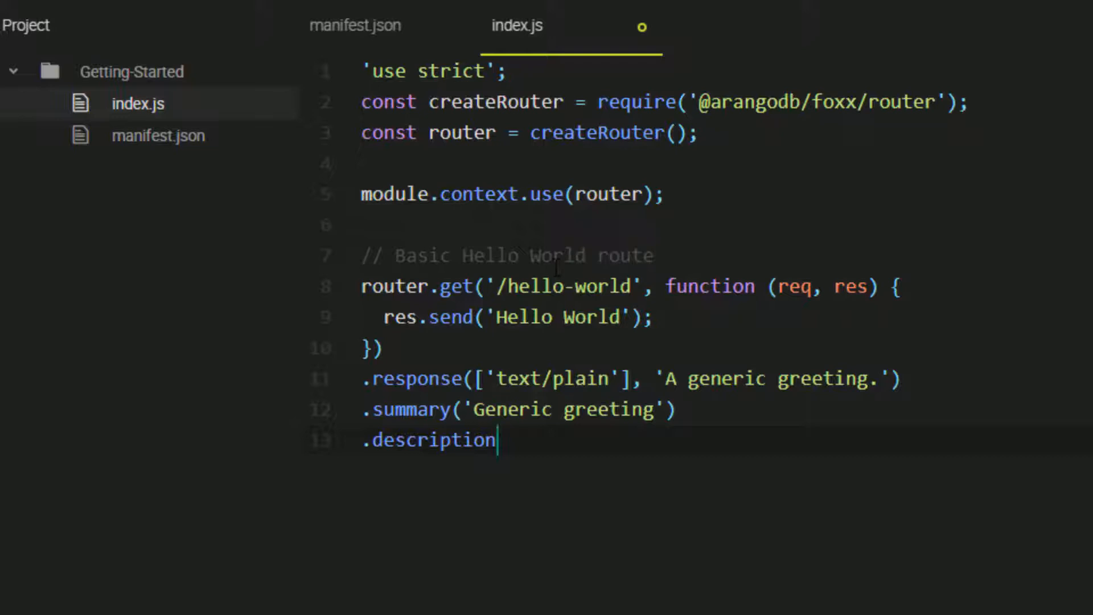
text(('Prints'))
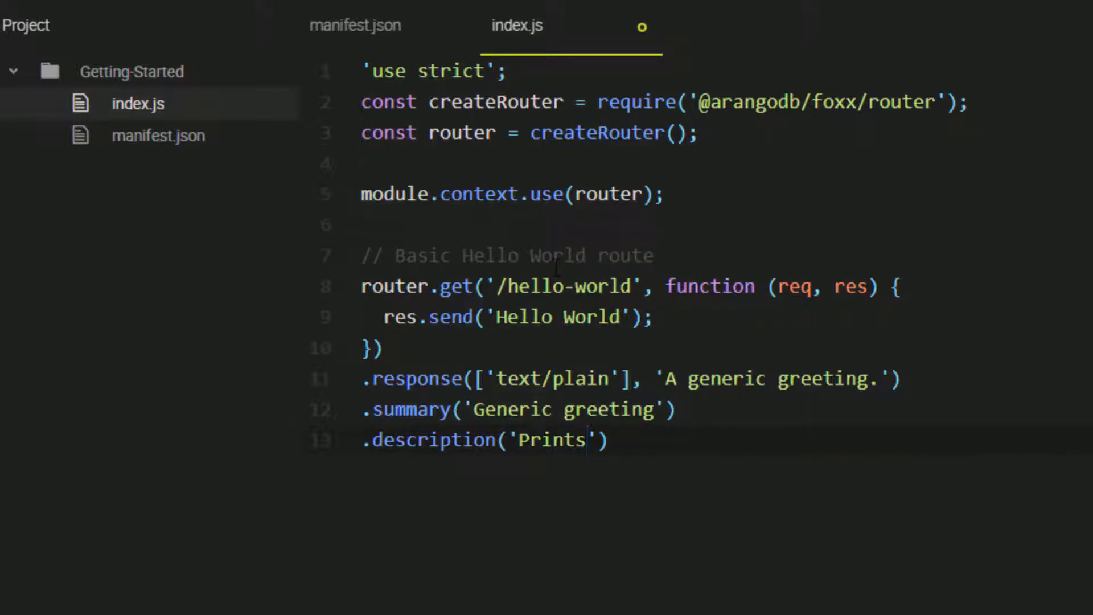
text(a generic)
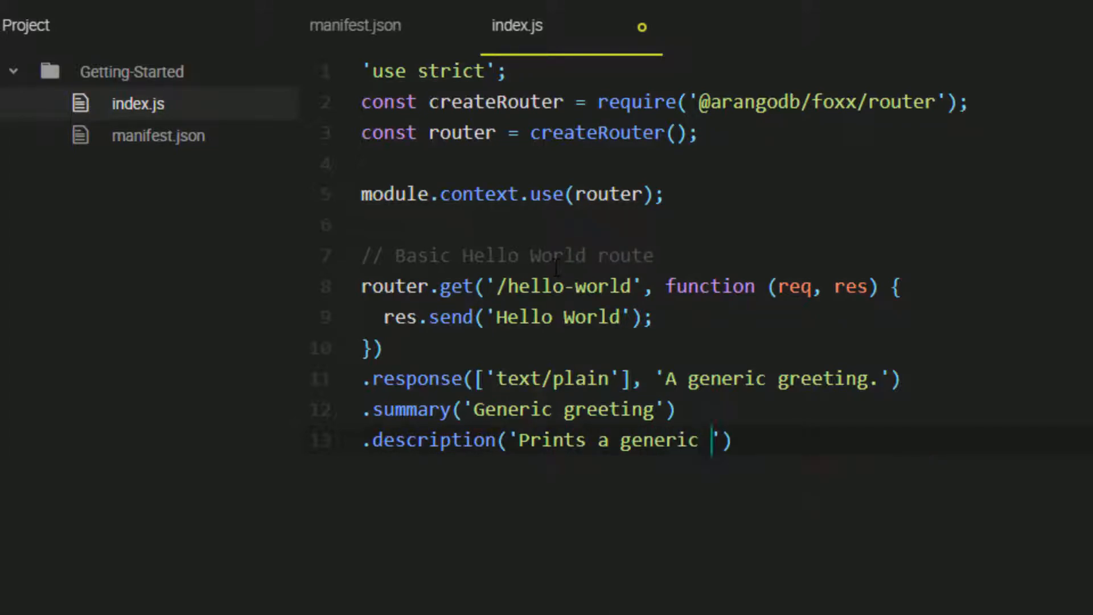
text(greeting.)
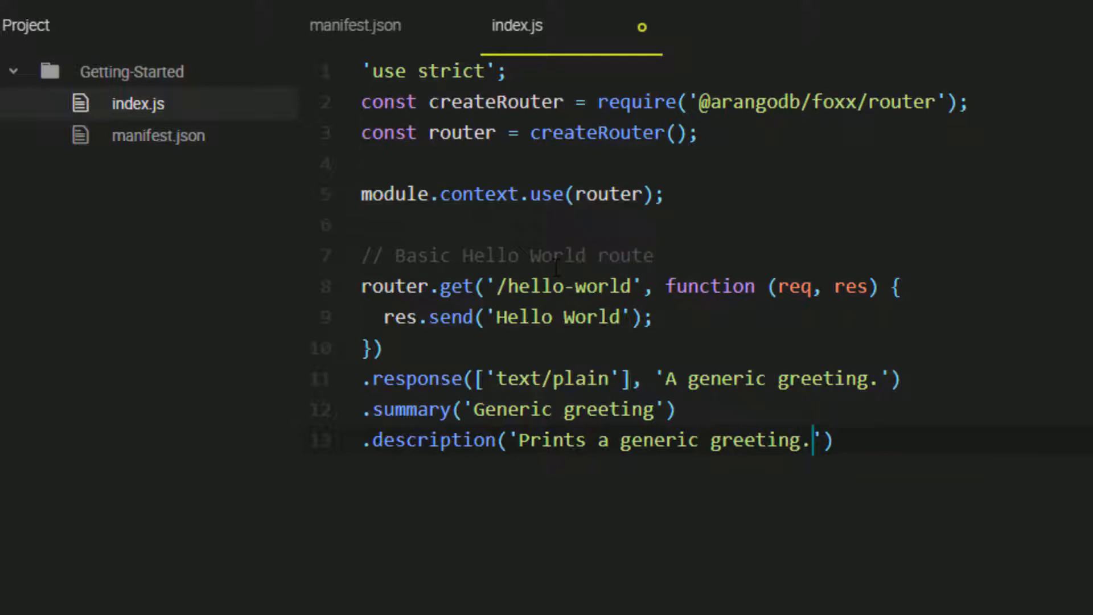
text(;)
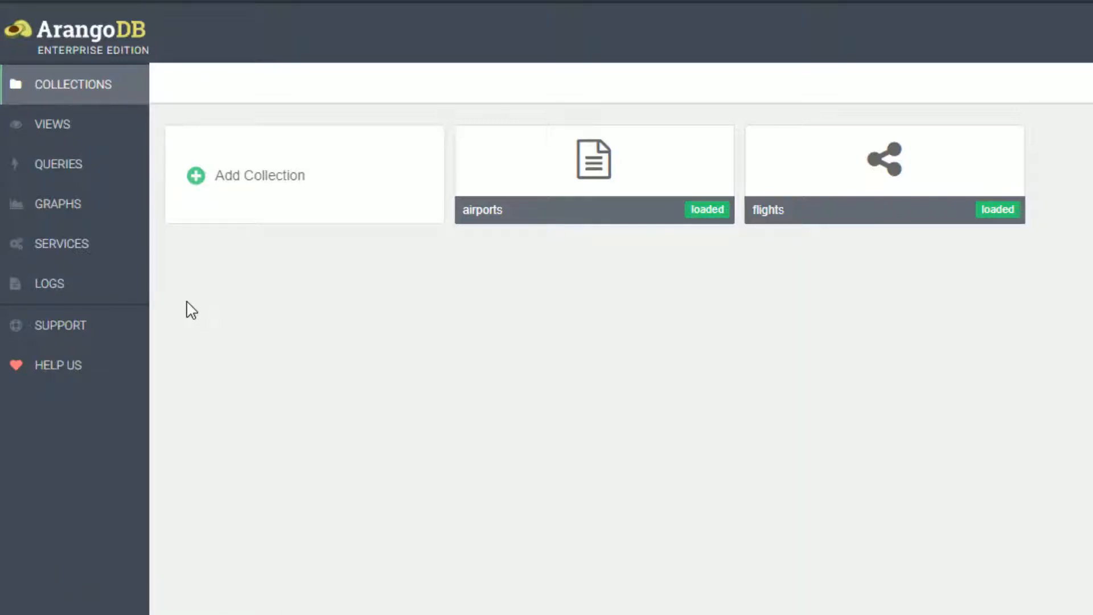
From SERVICES, choose Add Service and switch to the Upload option
click(62, 243)
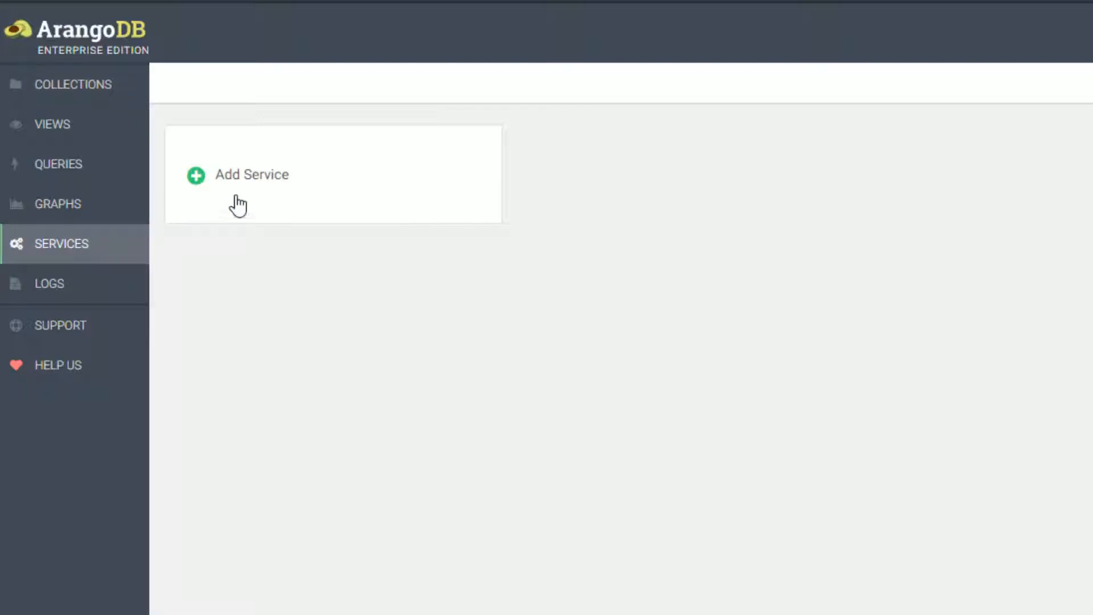
click(251, 174)
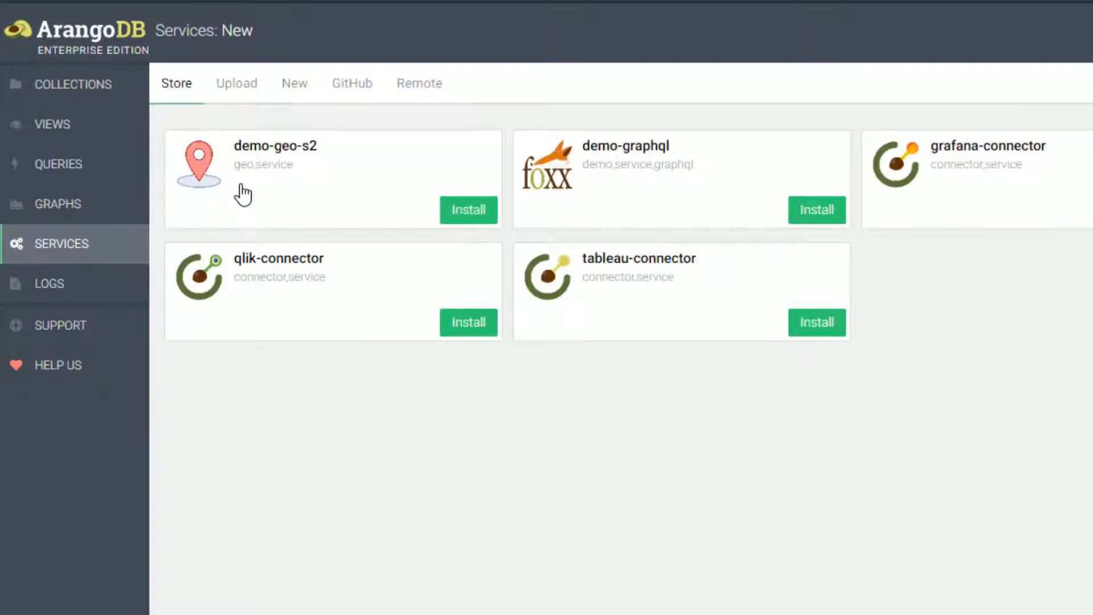
mouse_move(748, 159)
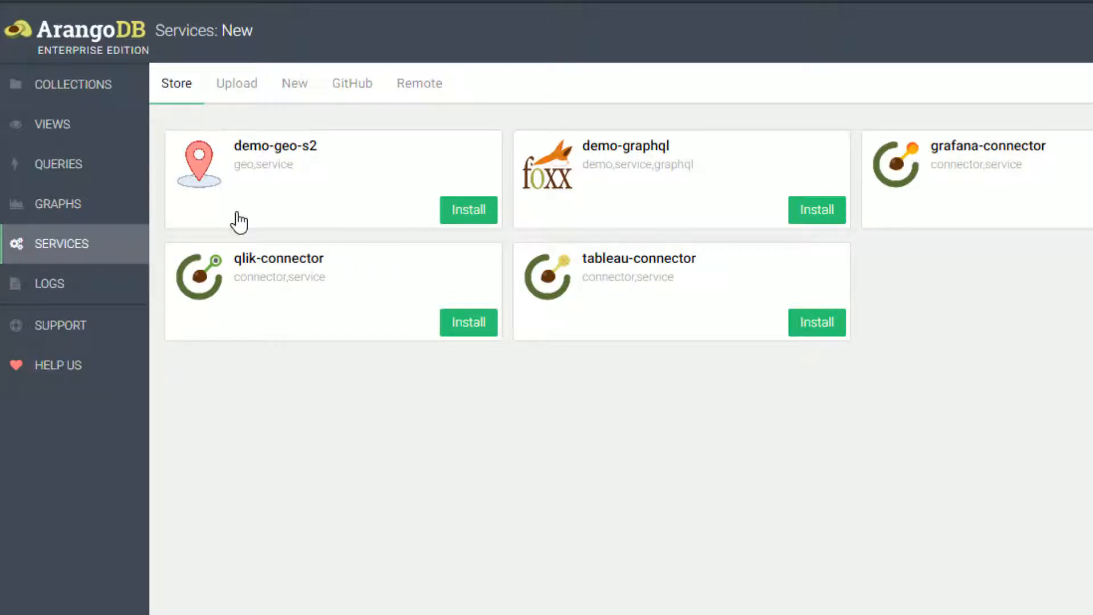
mouse_move(671, 244)
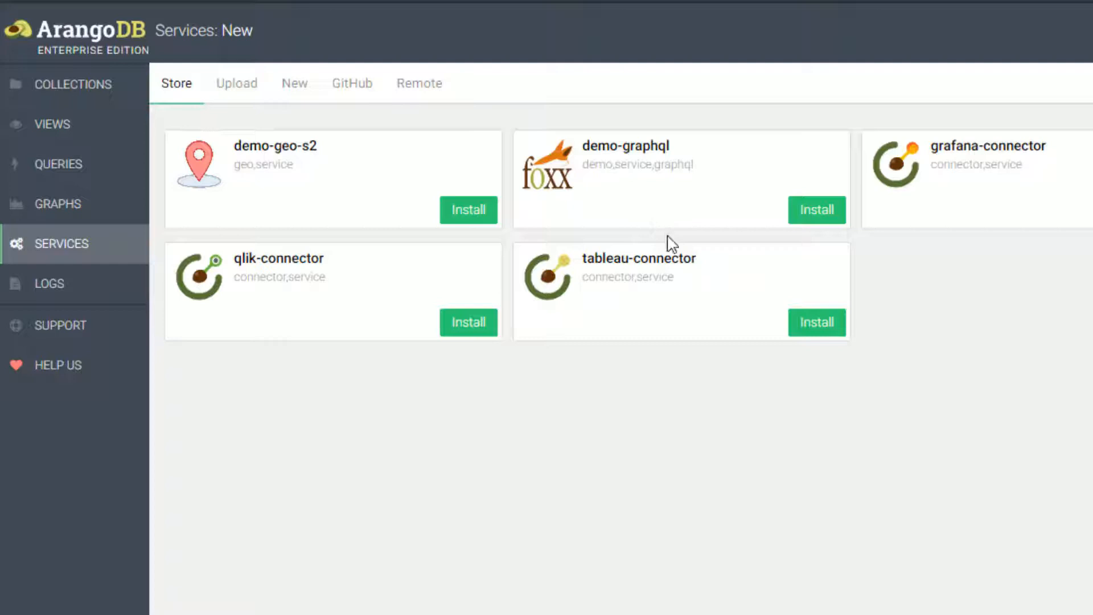
mouse_move(653, 271)
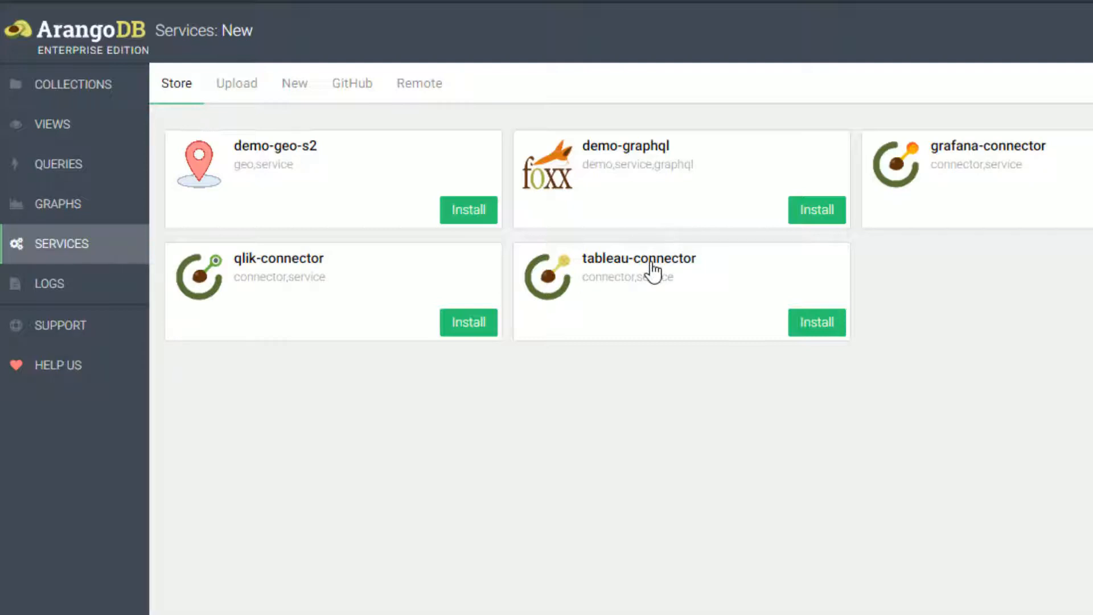
mouse_move(332, 133)
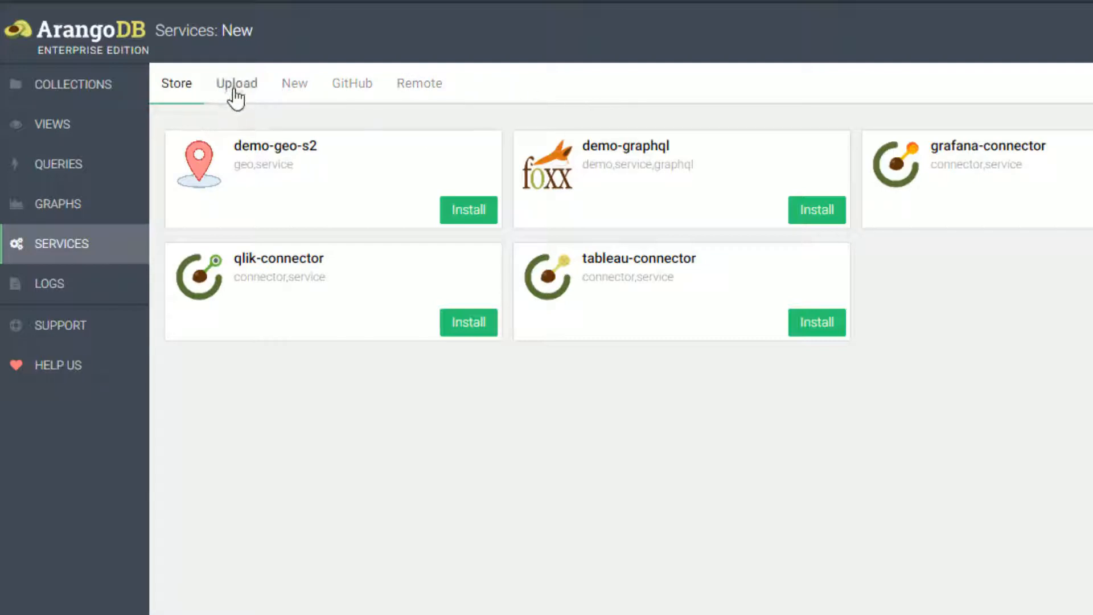
click(237, 83)
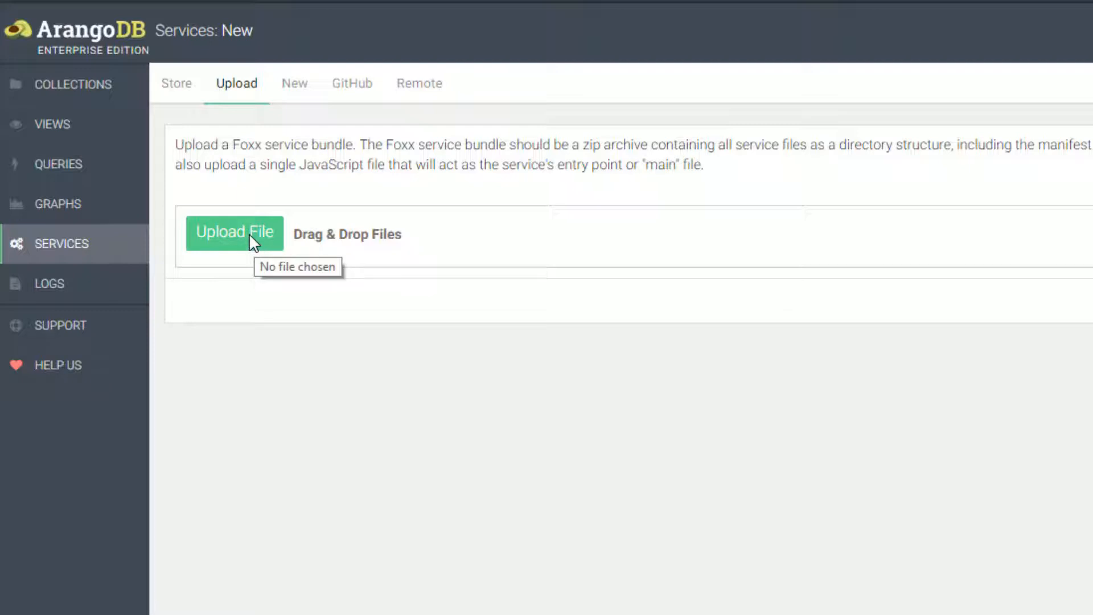
Compress Getting-Started into a zip and select that zip as the upload file
click(234, 232)
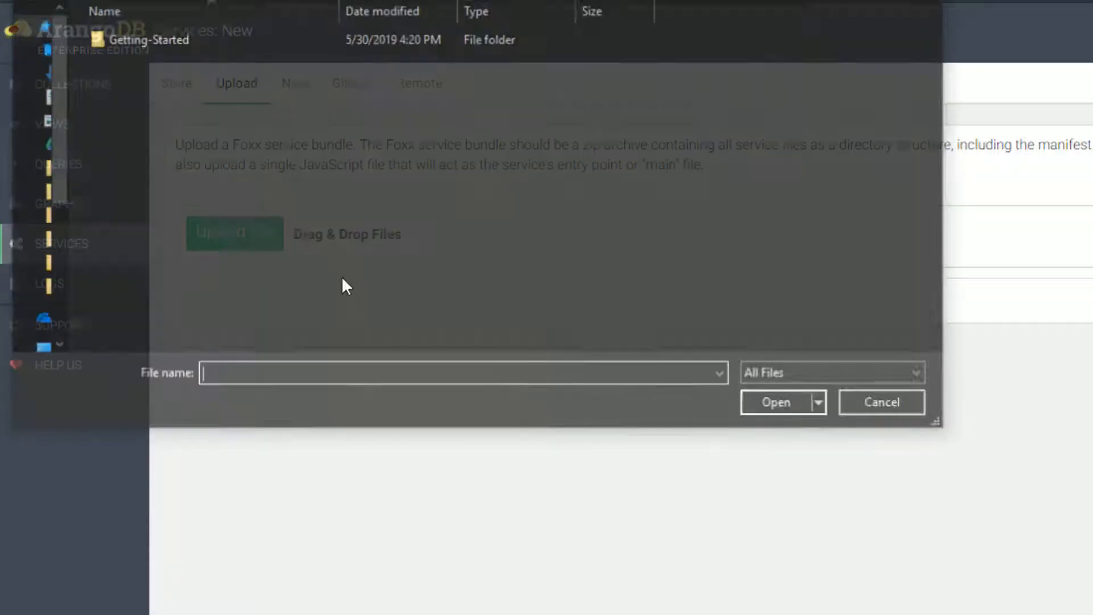
click(145, 38)
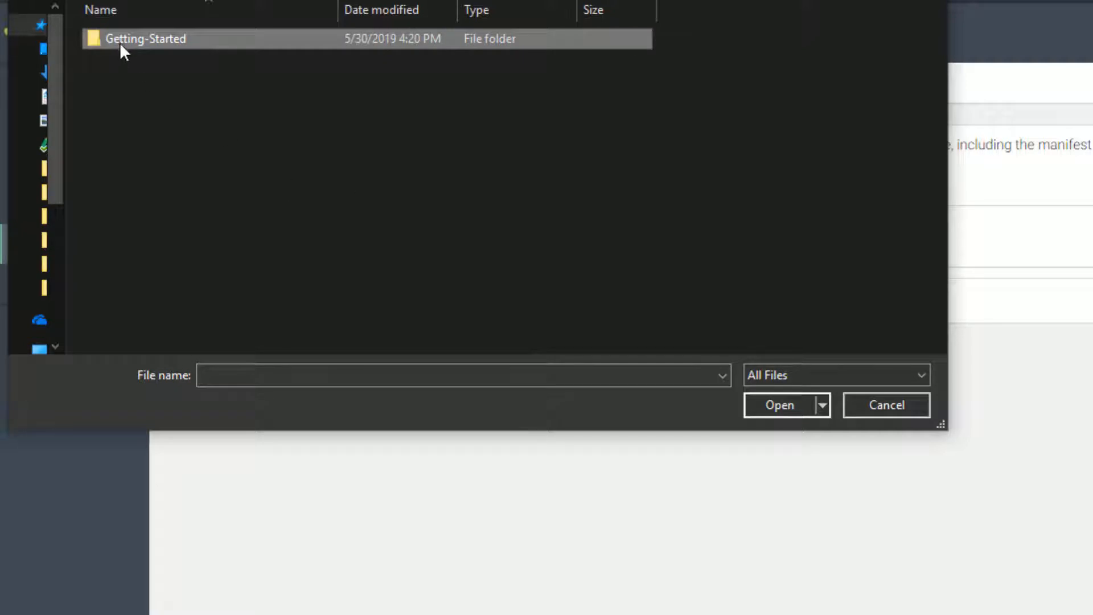
right_click(145, 38)
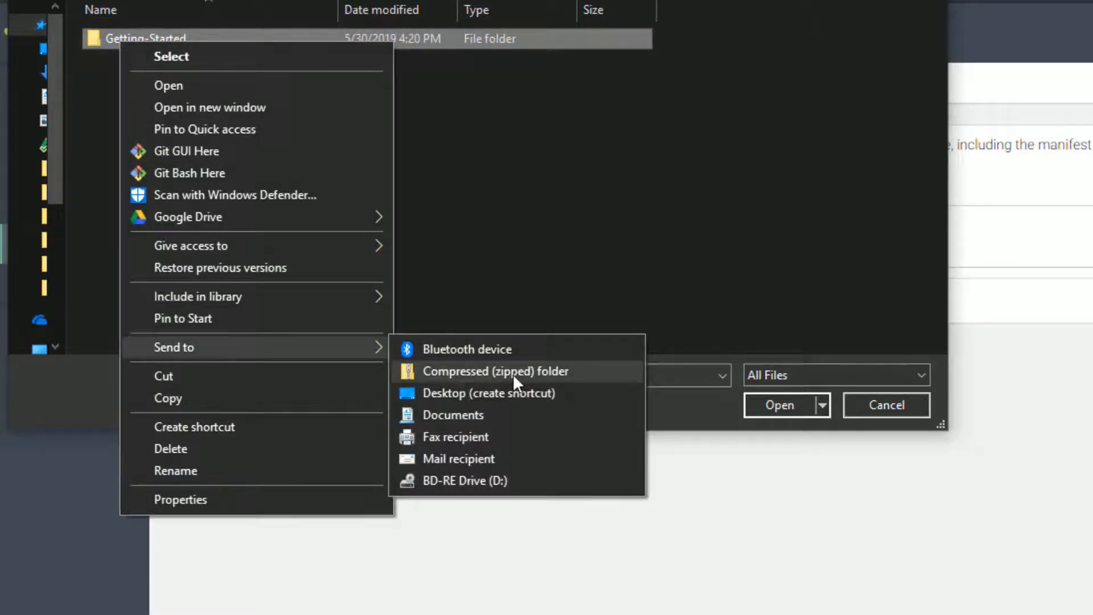
mouse_move(555, 380)
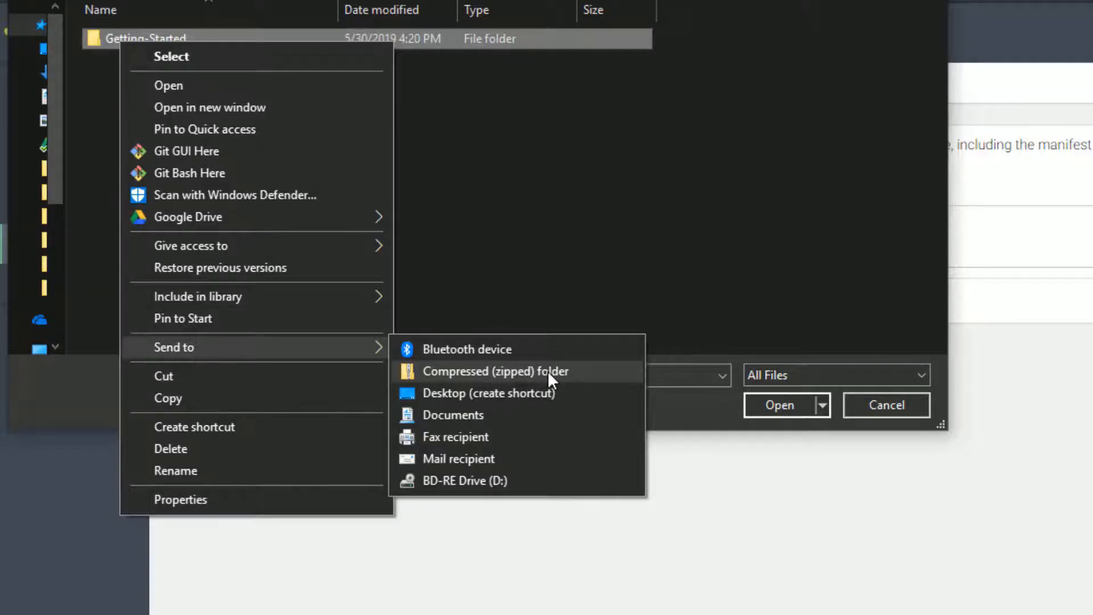
click(496, 371)
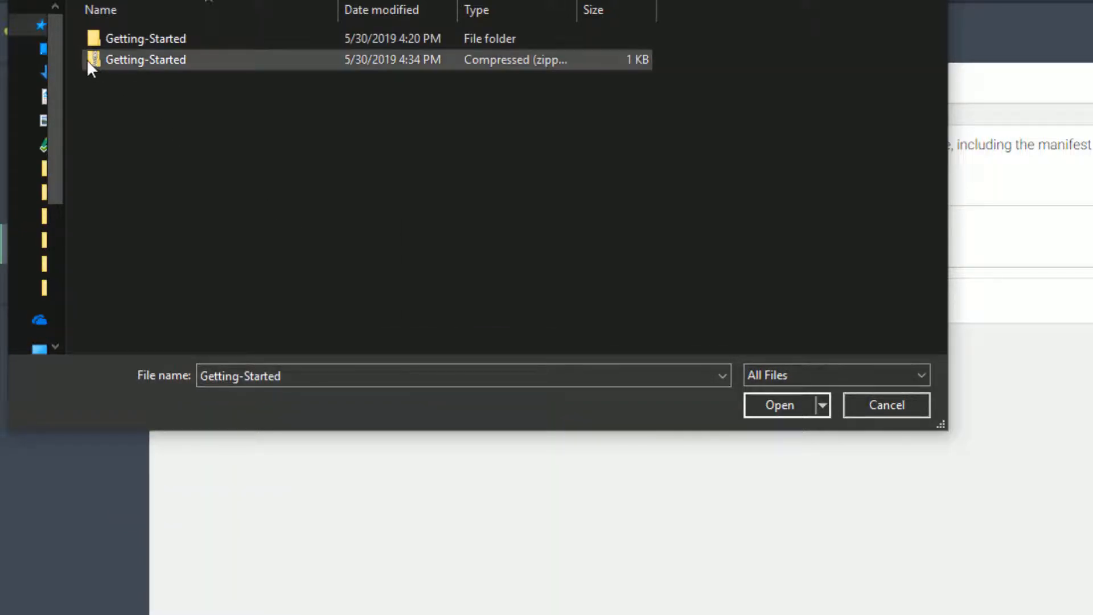
click(779, 404)
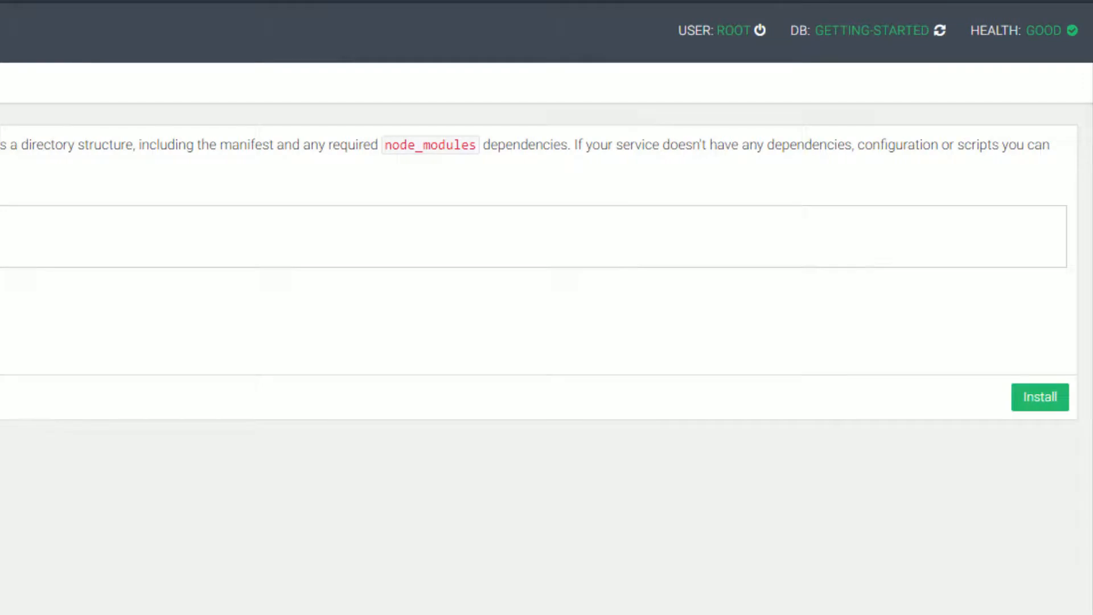
Install the uploaded bundle with mount point getting-started
click(1040, 397)
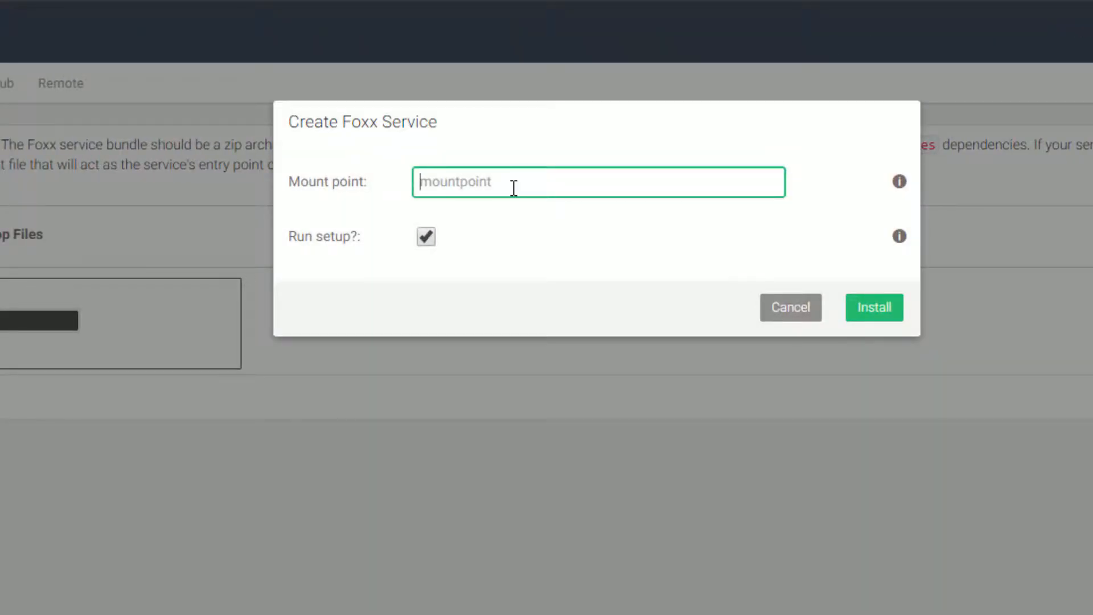
text(getting-sta)
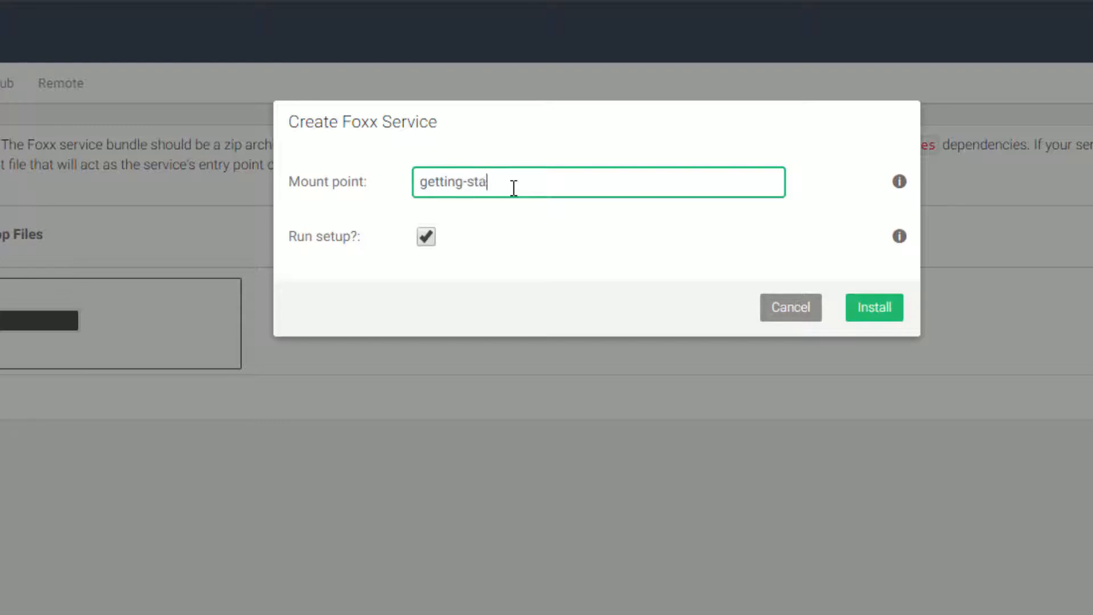
text(rted)
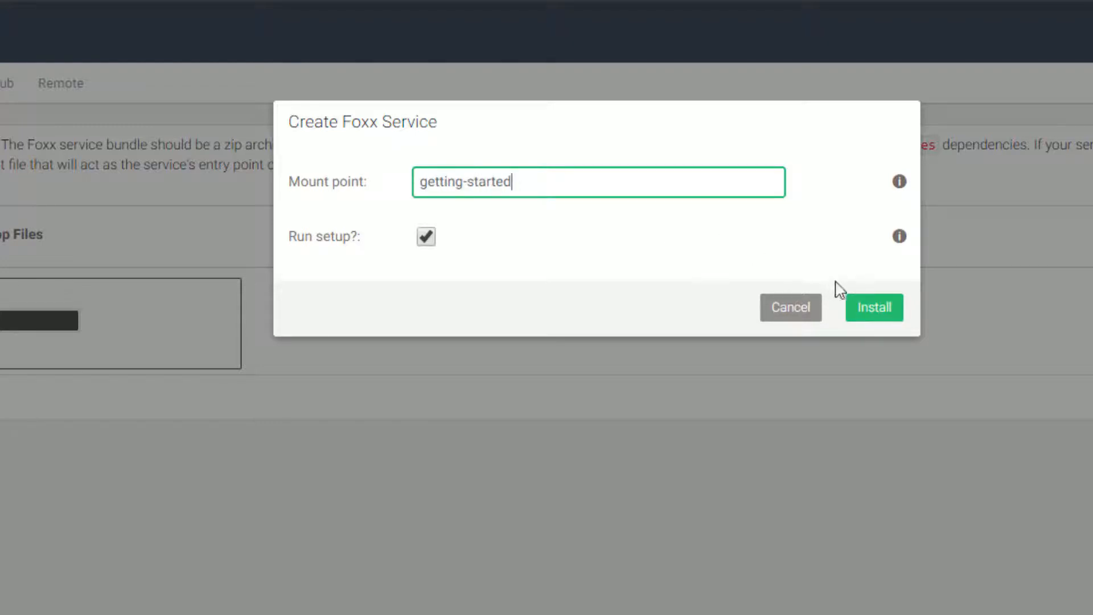
mouse_move(900, 276)
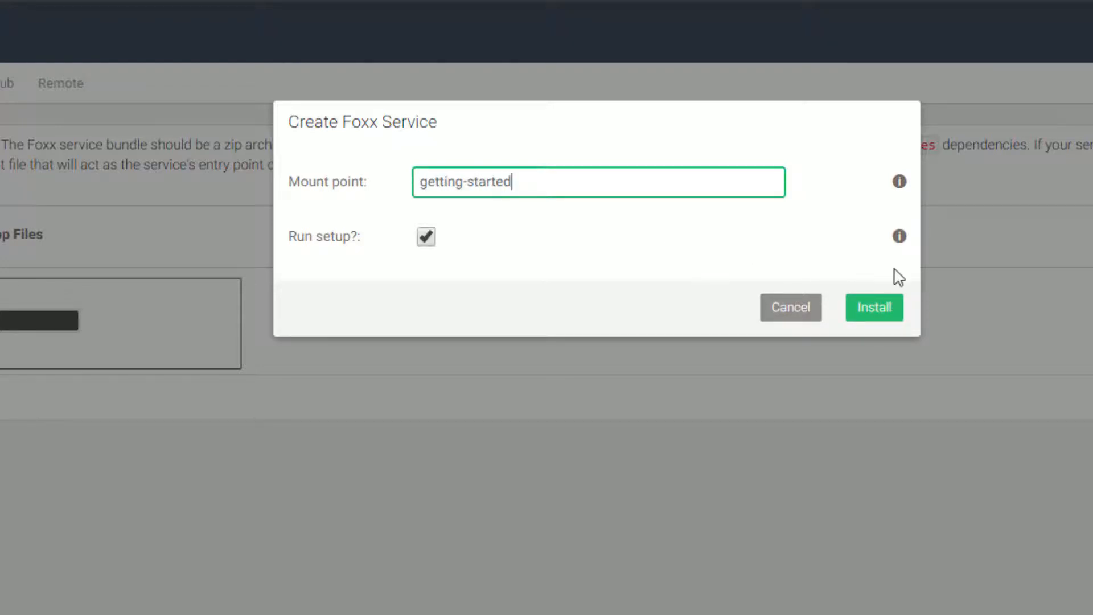
mouse_move(877, 324)
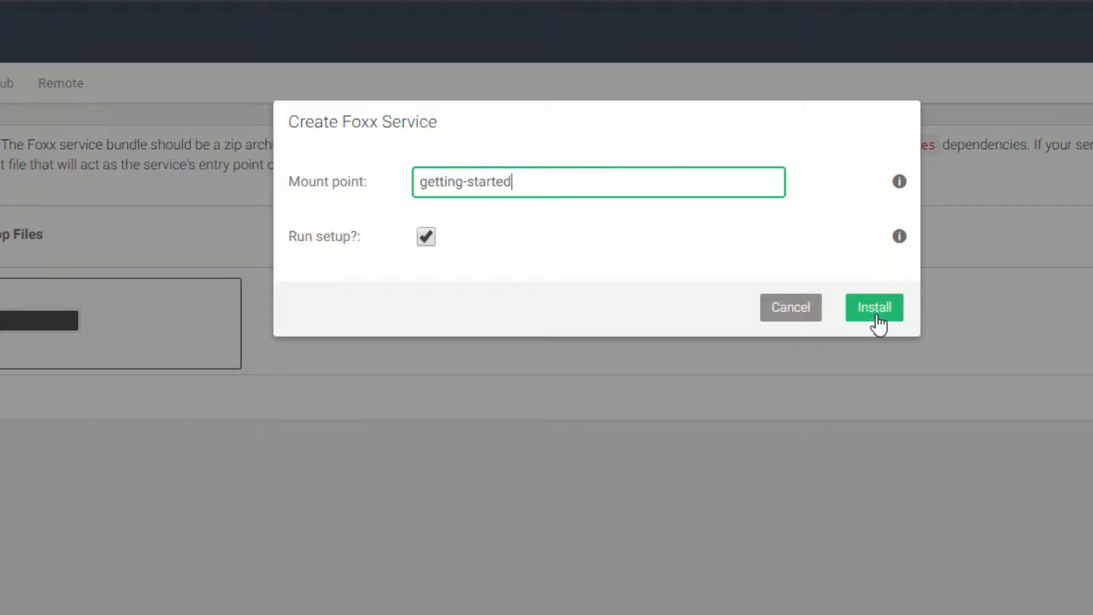
click(873, 308)
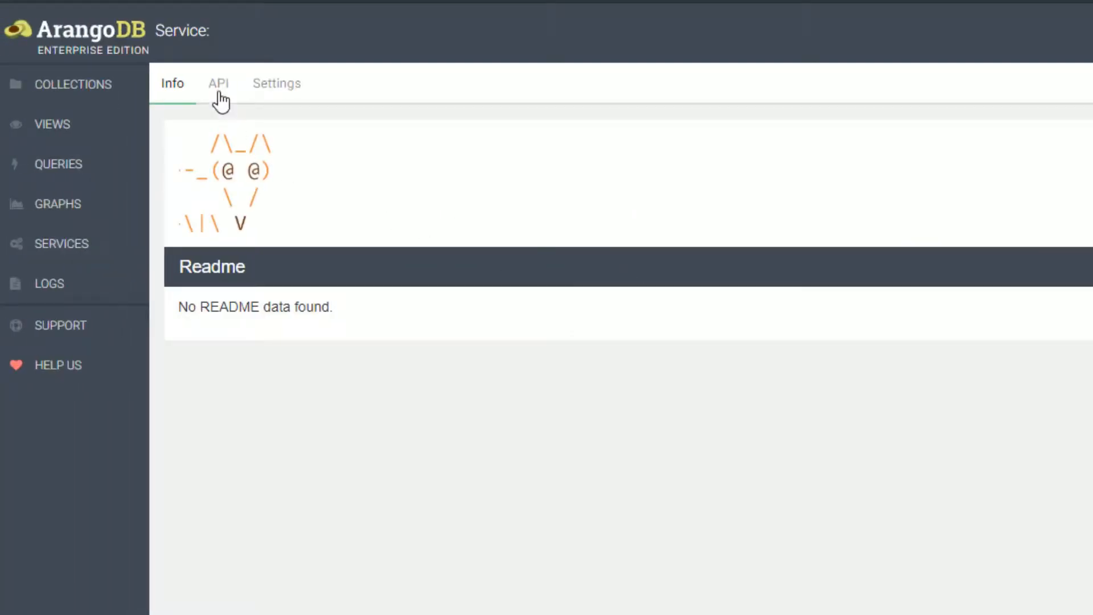
Execute GET /hello-world from the API tab, receiving 200 with body Hello World
click(218, 83)
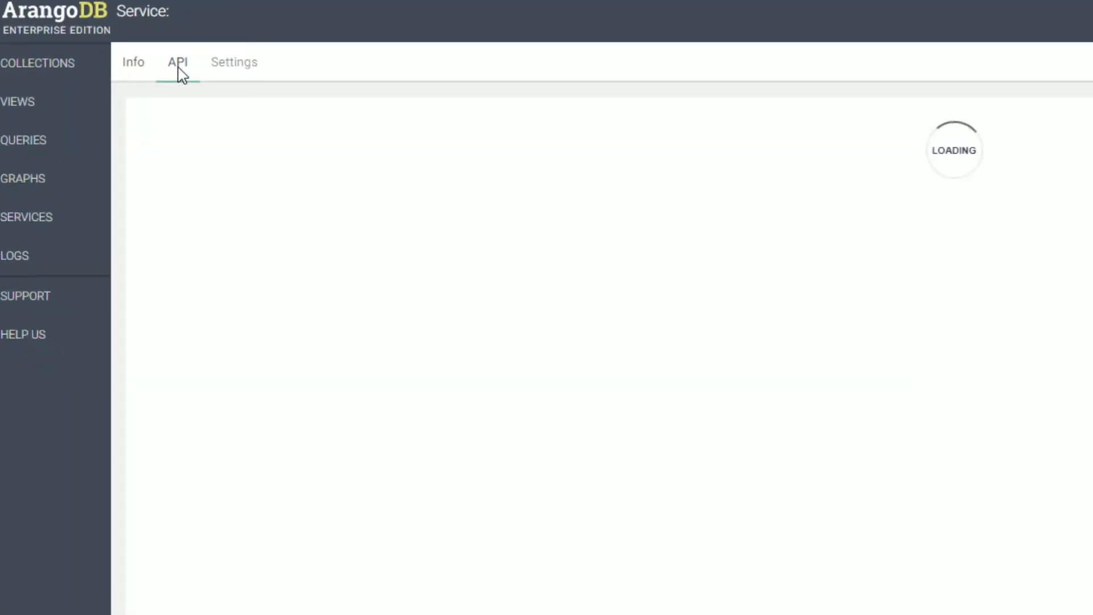
click(177, 62)
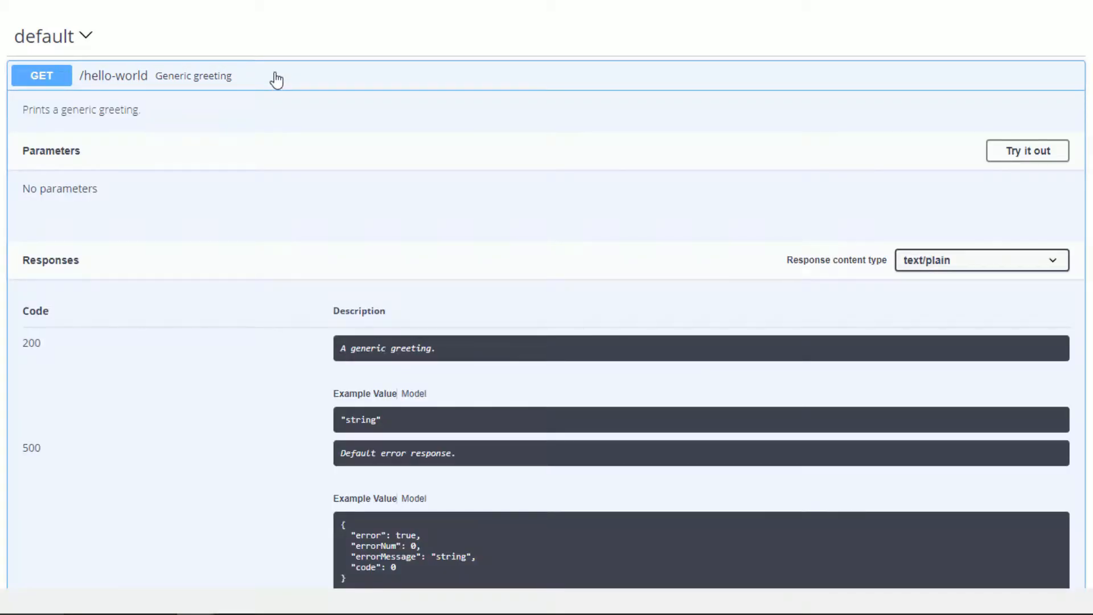
mouse_move(214, 202)
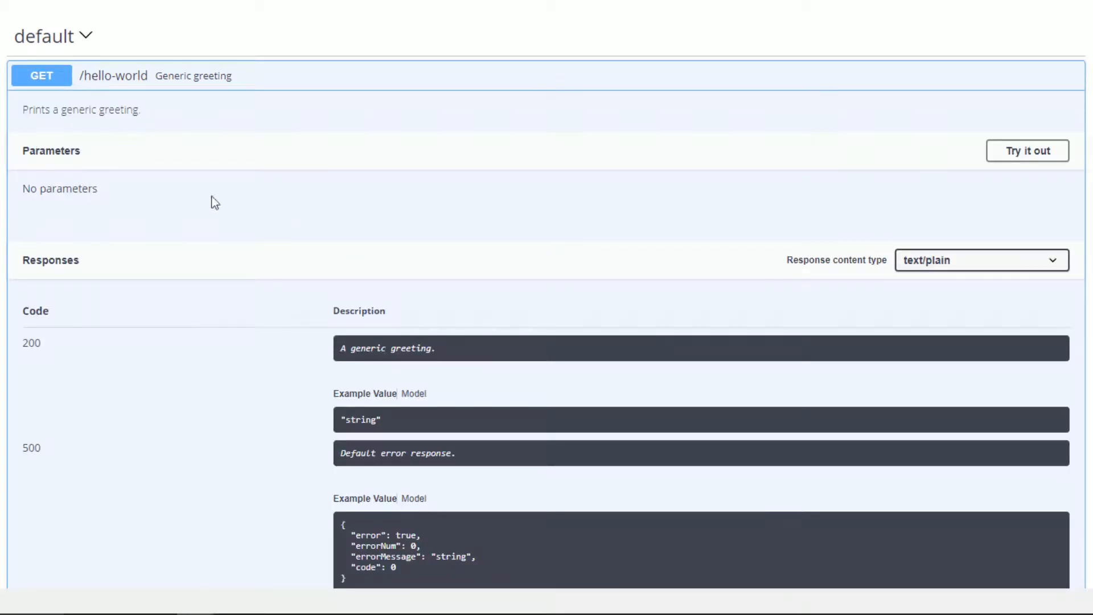
click(1027, 150)
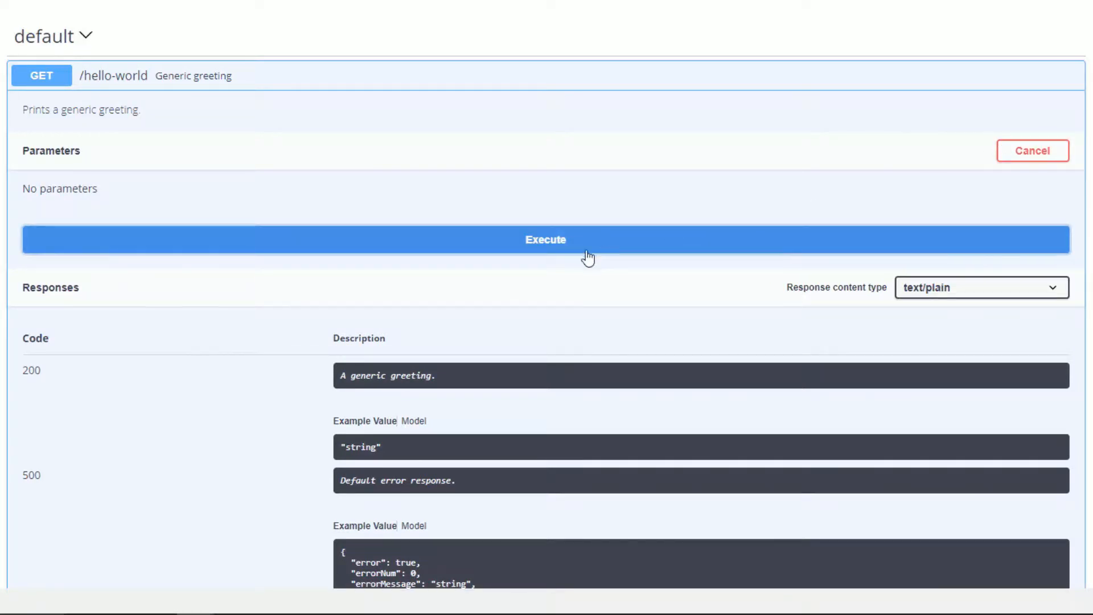
click(546, 240)
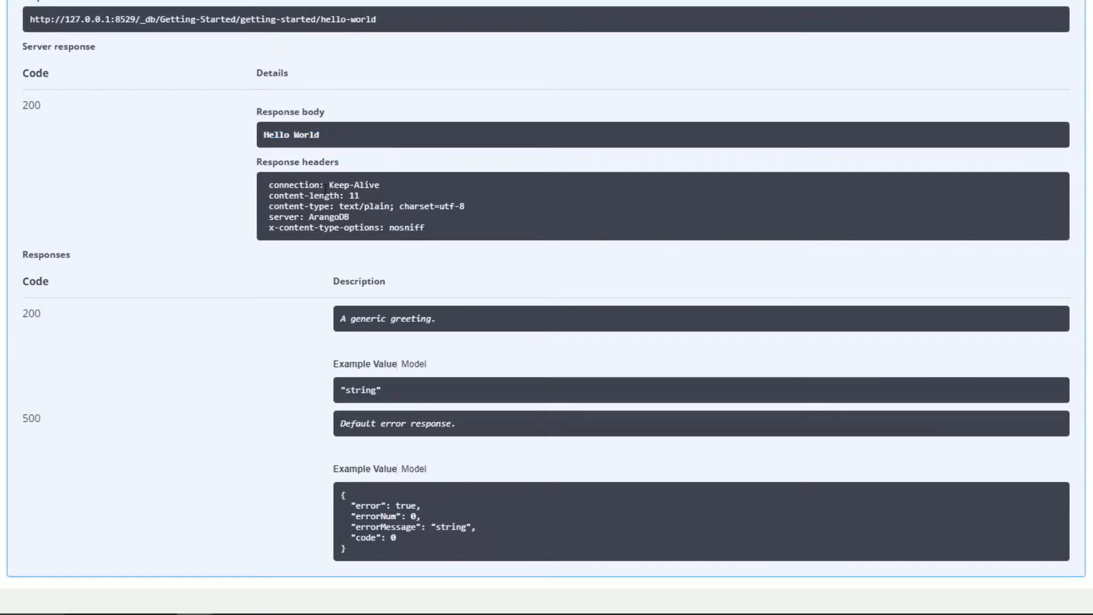
mouse_move(205, 308)
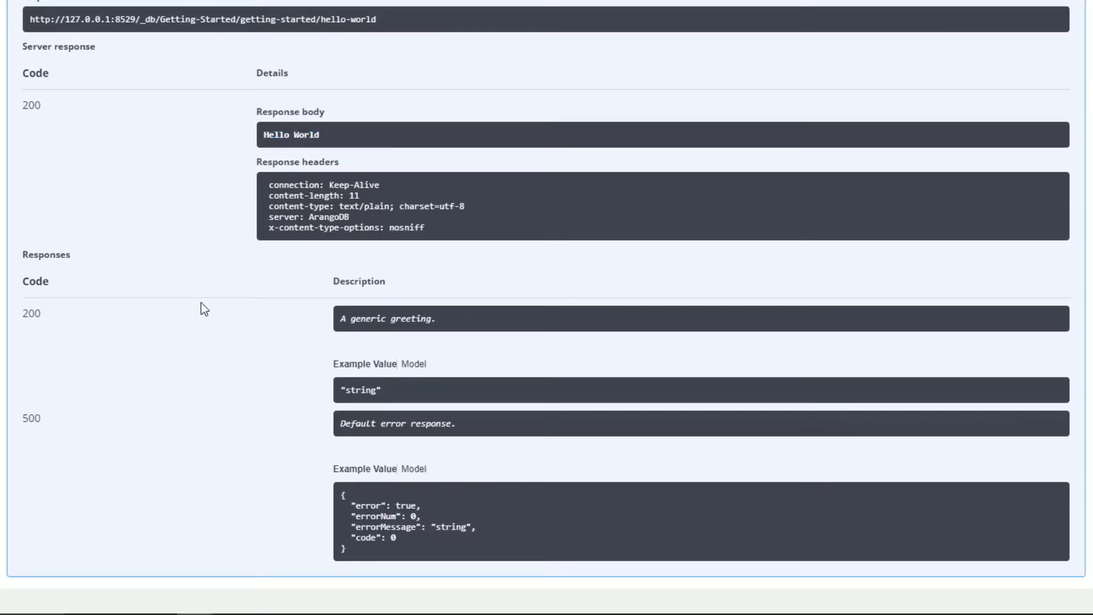
mouse_move(221, 328)
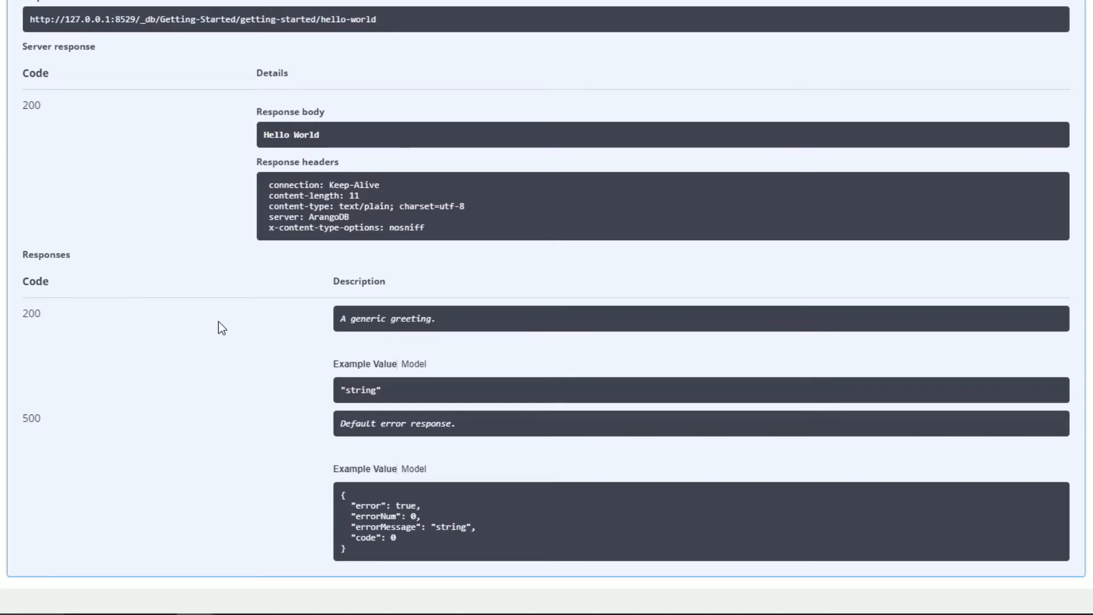